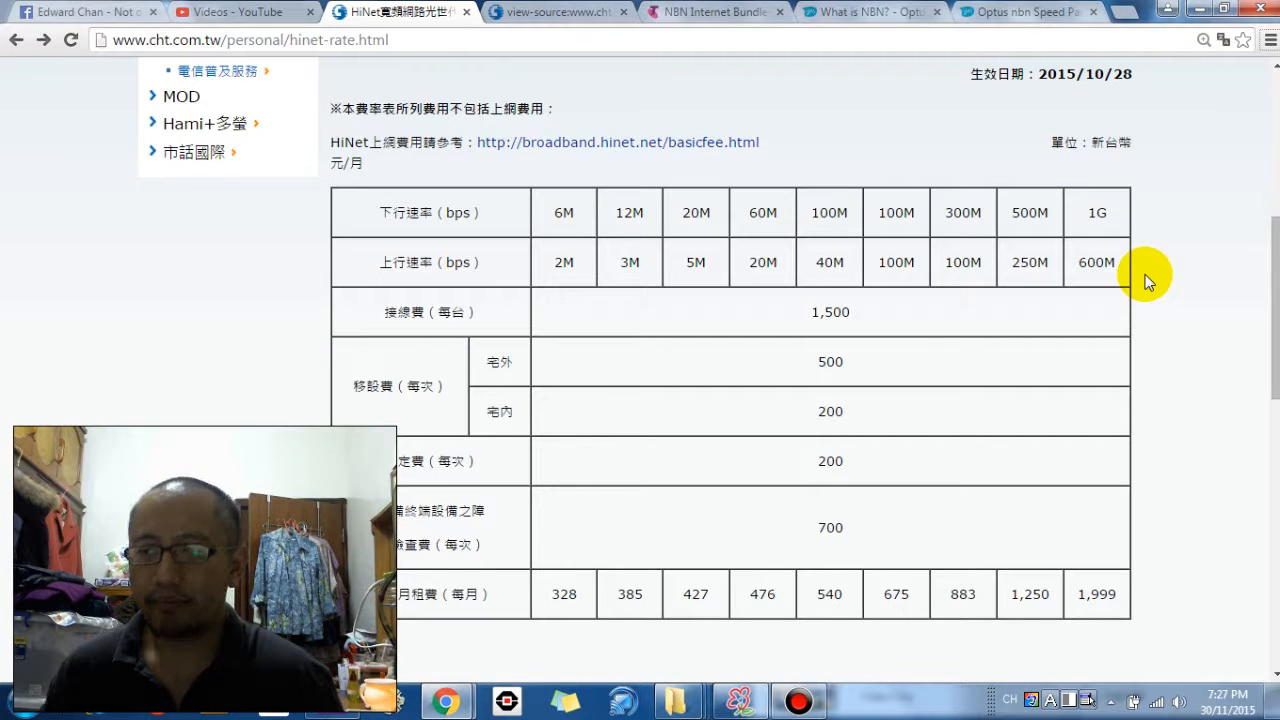
mouse_move(1156, 188)
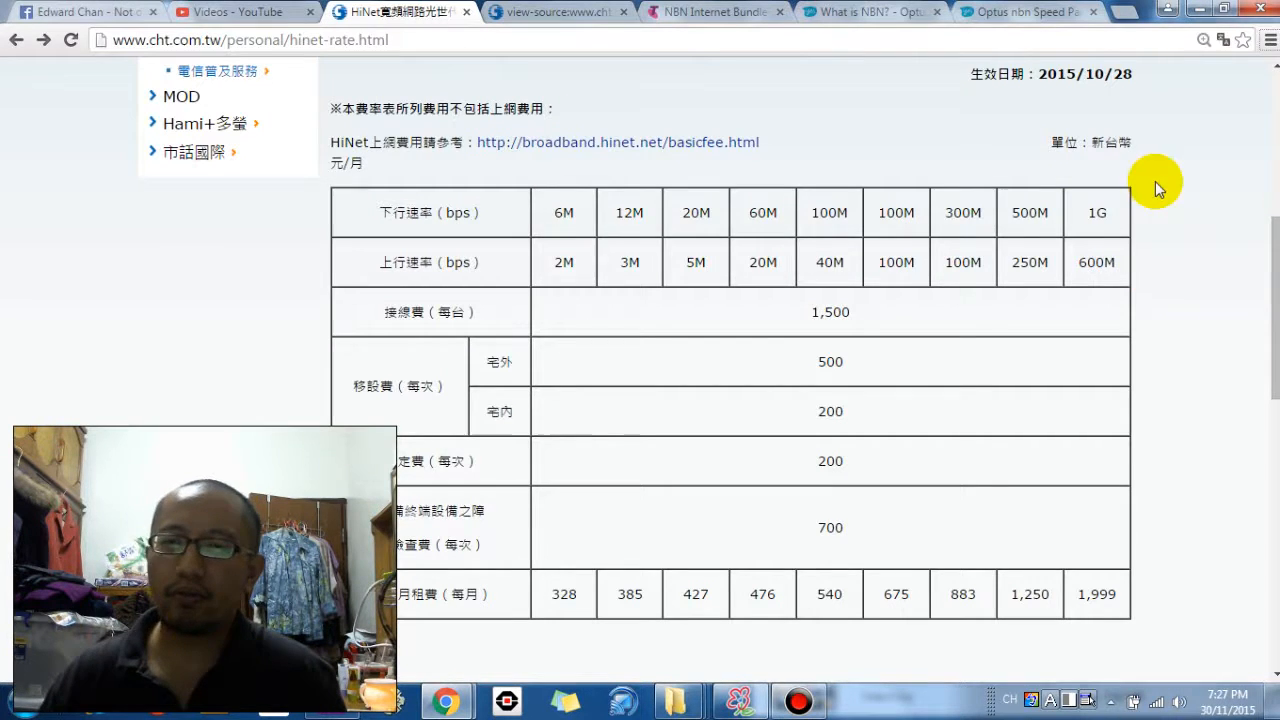
mouse_move(628, 212)
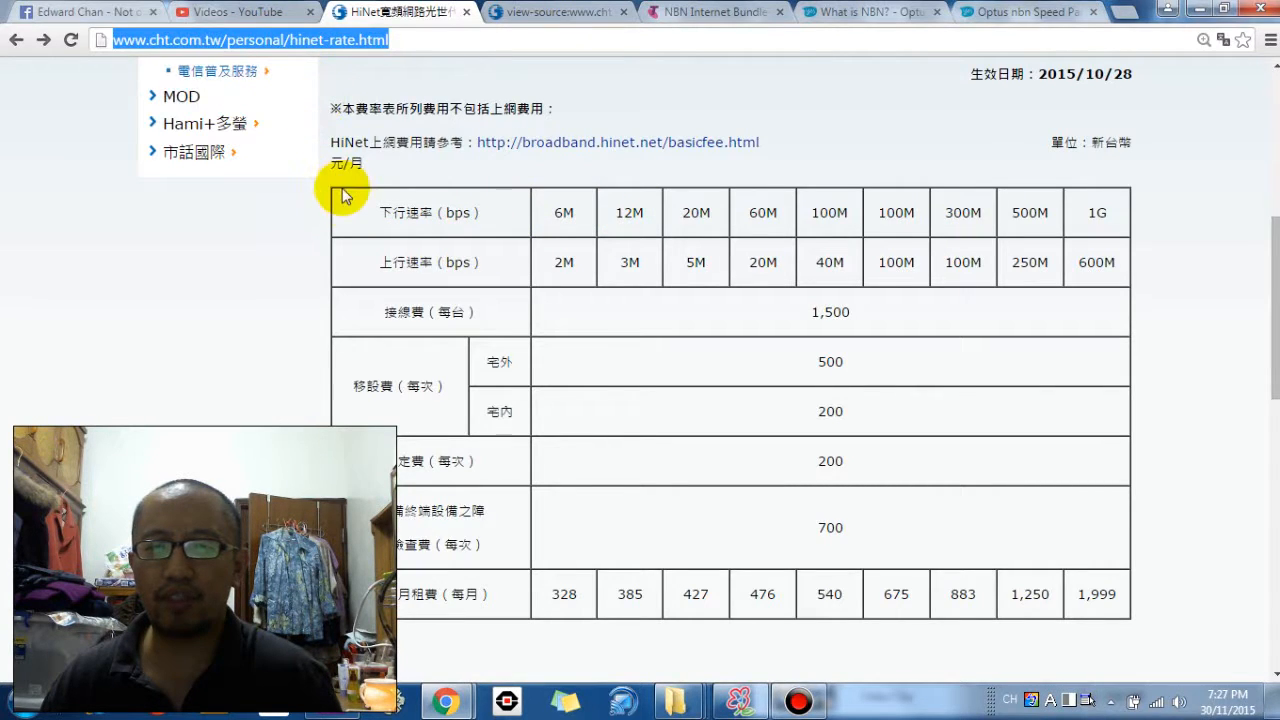
mouse_move(424, 224)
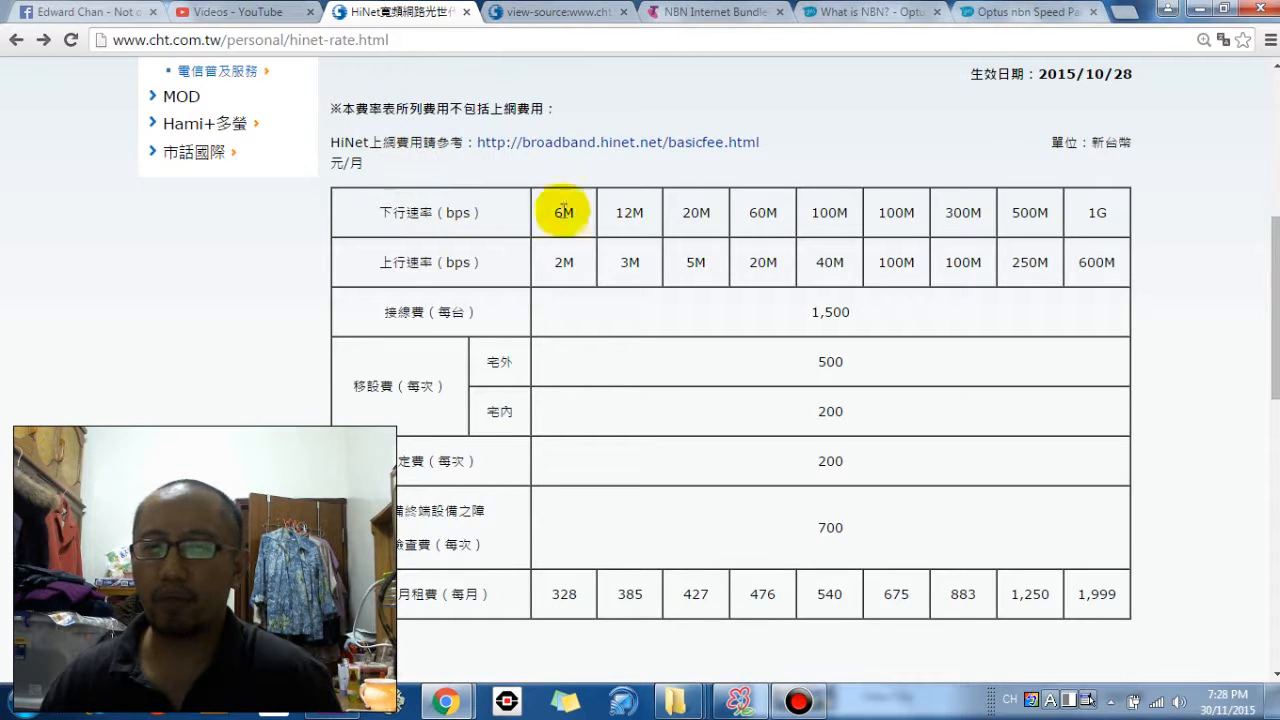
Translate the HiNet fiber rate table page into English and review the translated table
right_click(952, 158)
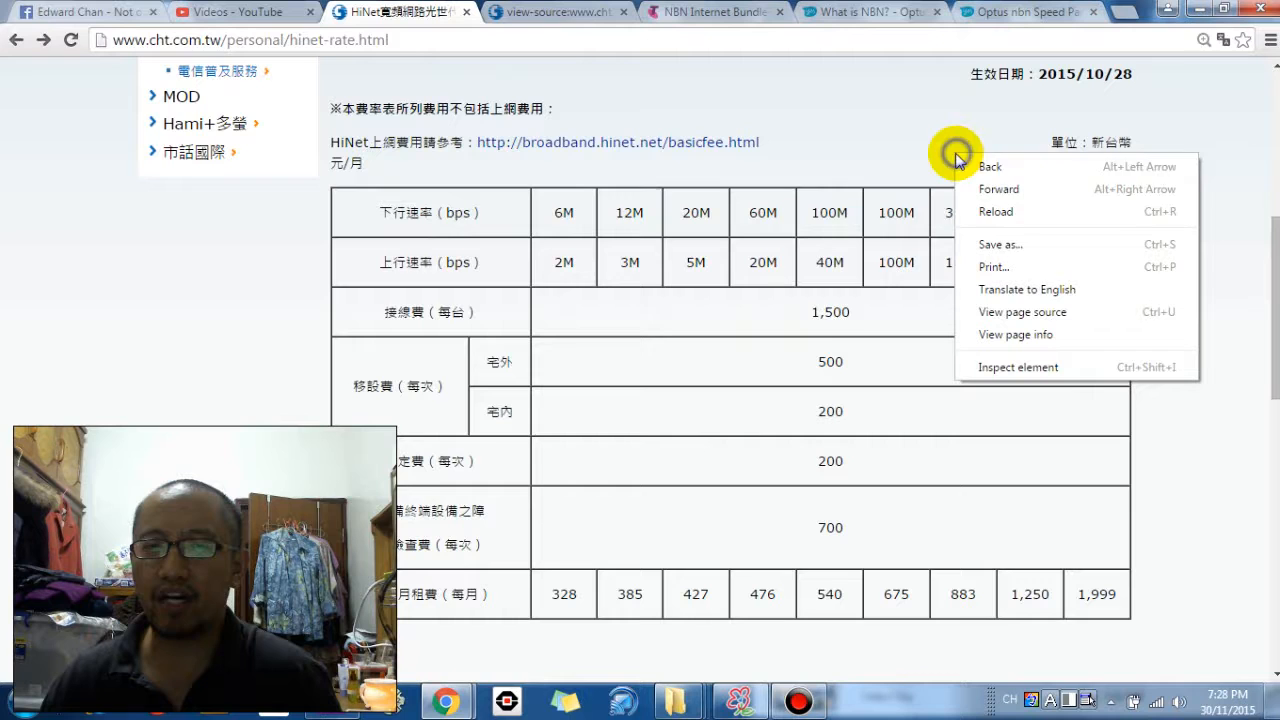
left_click(1026, 288)
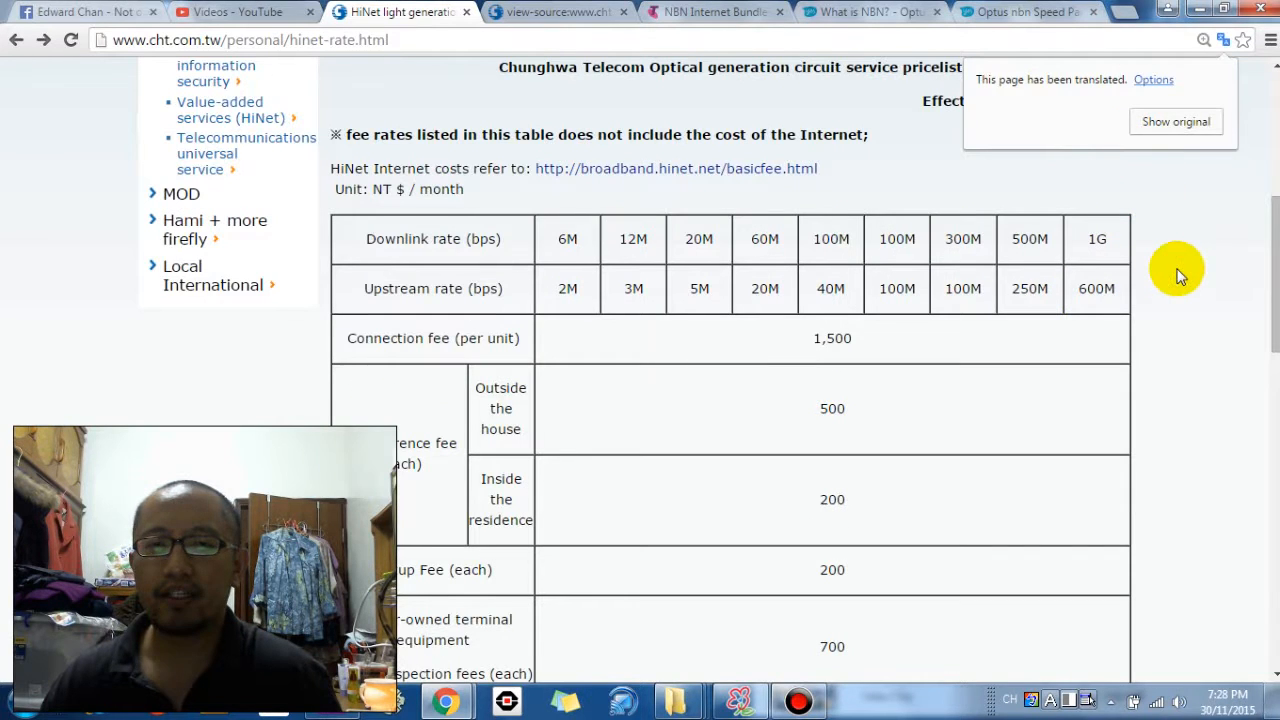
scroll("down", 3)
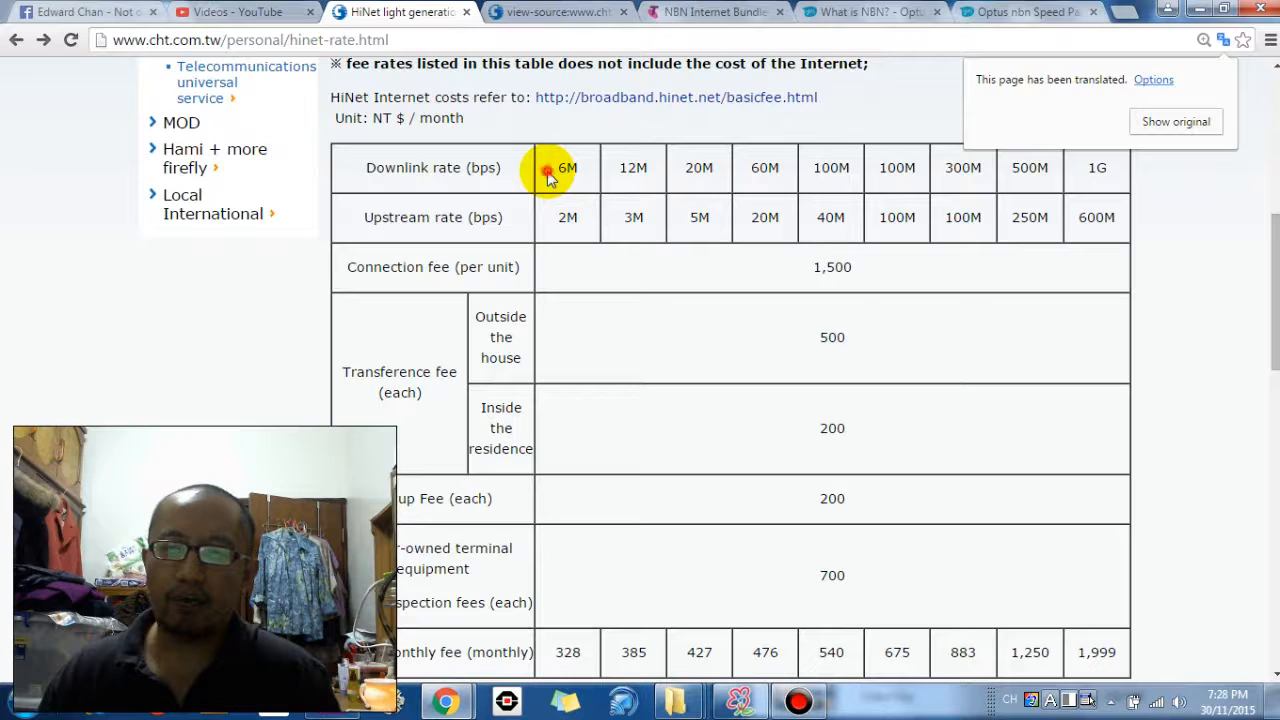
Briefly select the 6M downlink rate, scroll to the fee rows, then switch to the calculator
double_click(568, 168)
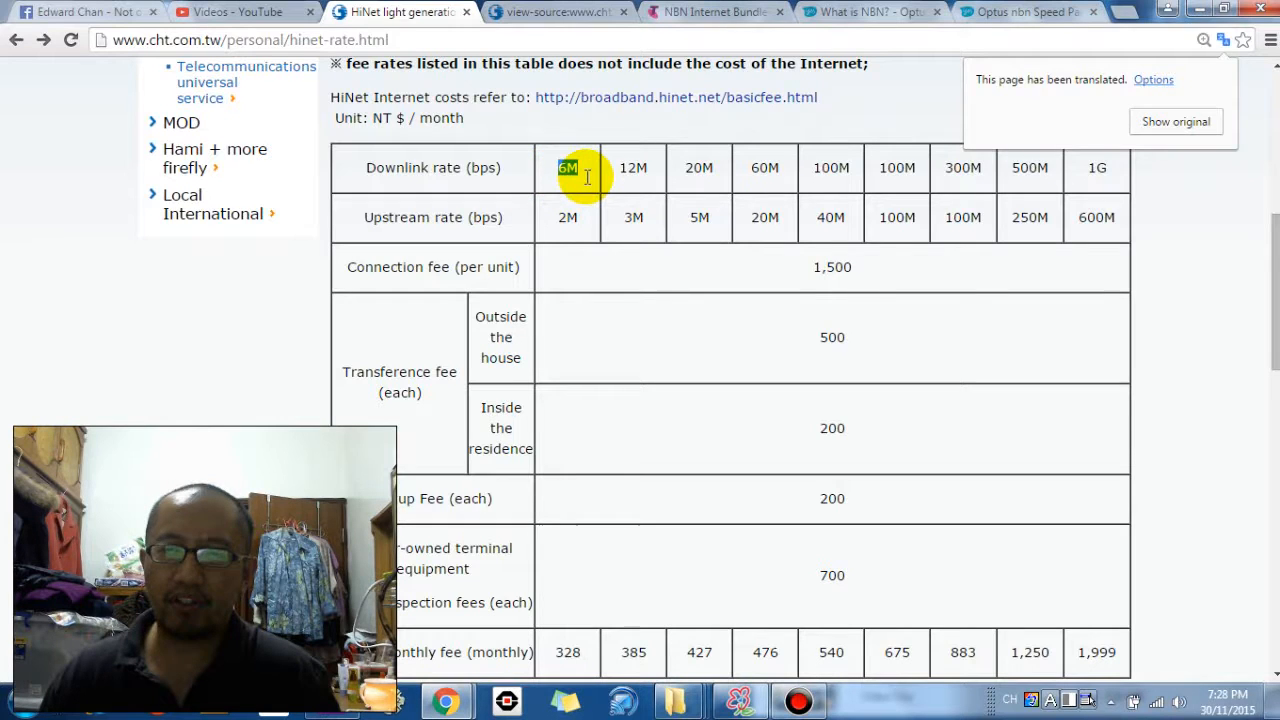
double_click(568, 216)
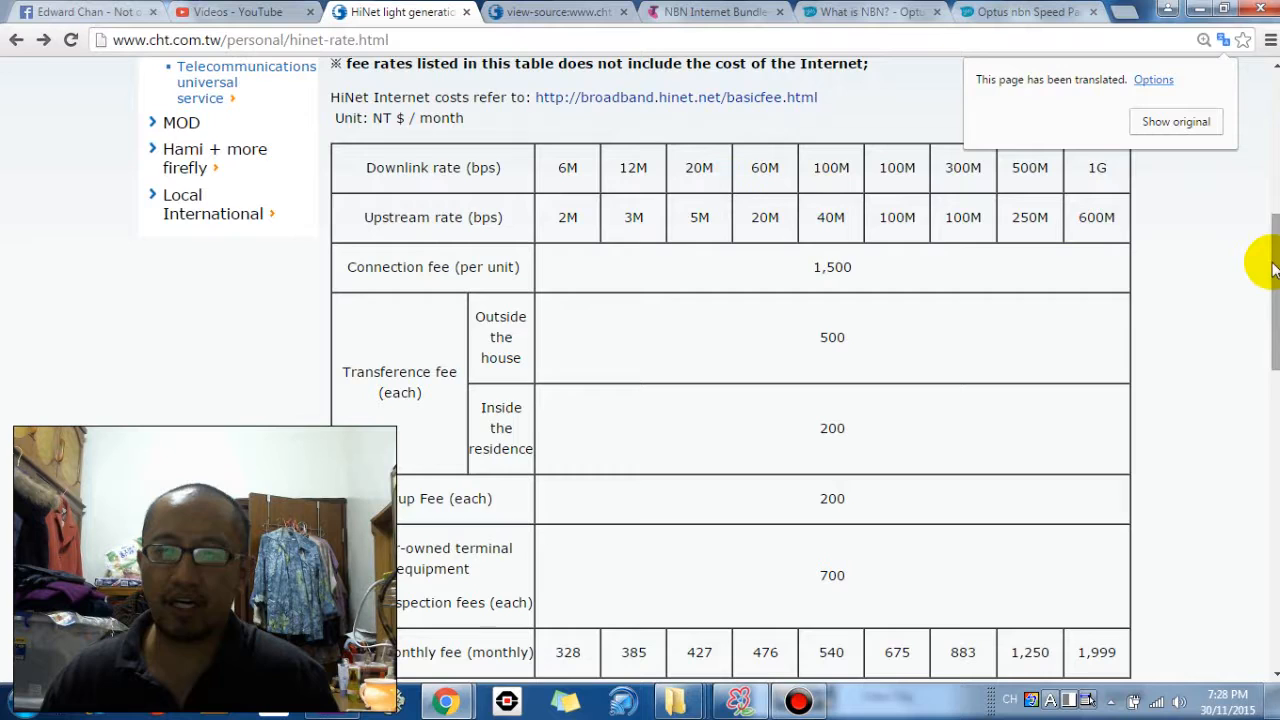
scroll("down", 3)
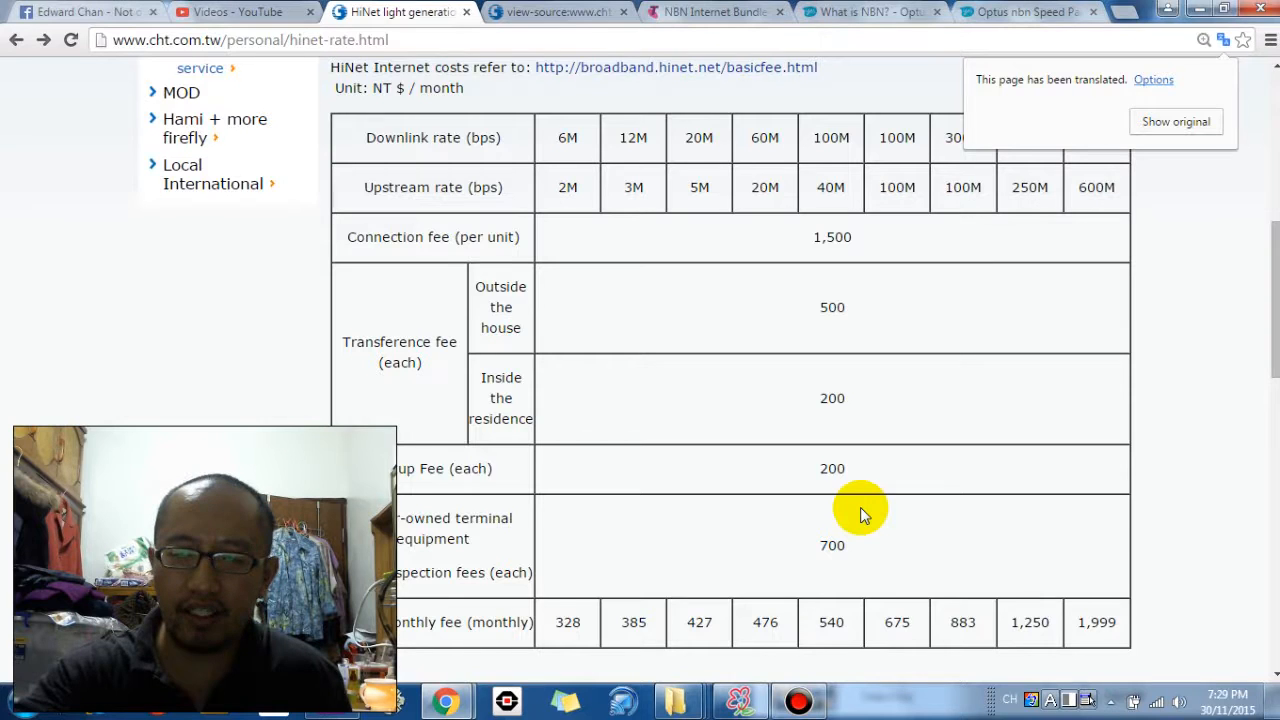
left_click(1036, 12)
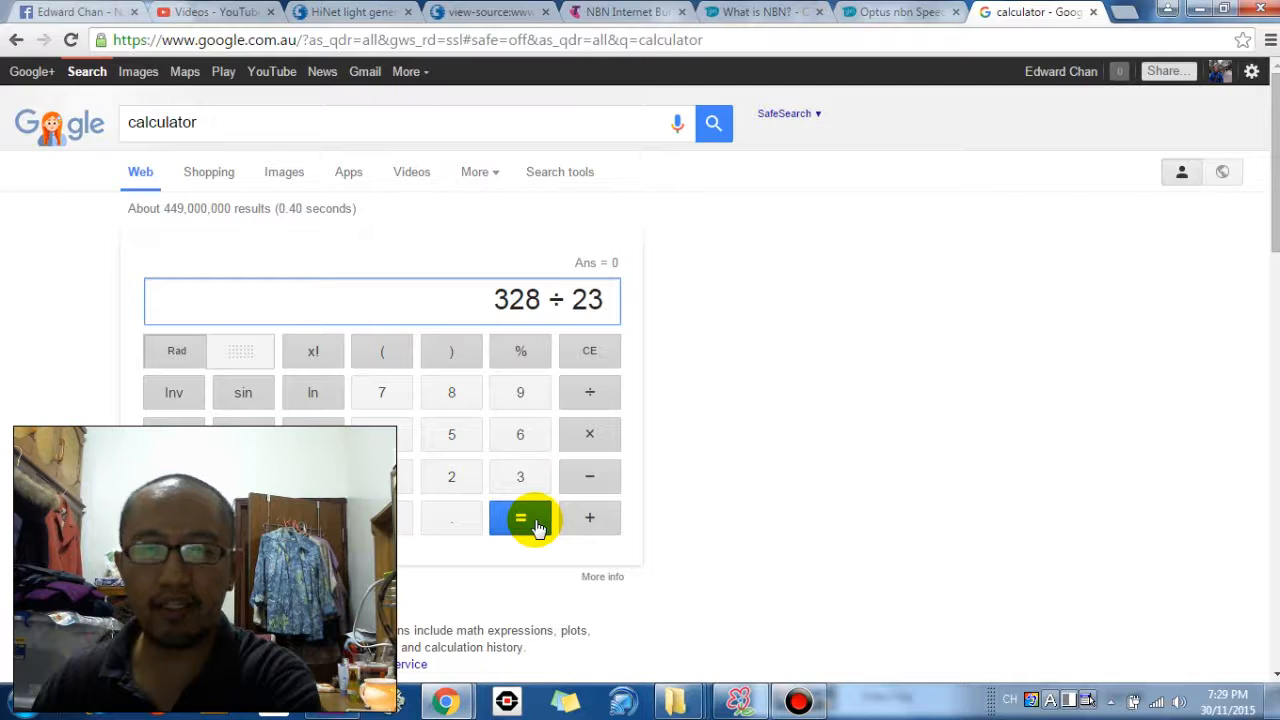
Evaluate 328 ÷ 23 = 14.2608695652 AUD, then return to the HiNet rate table
left_click(520, 516)
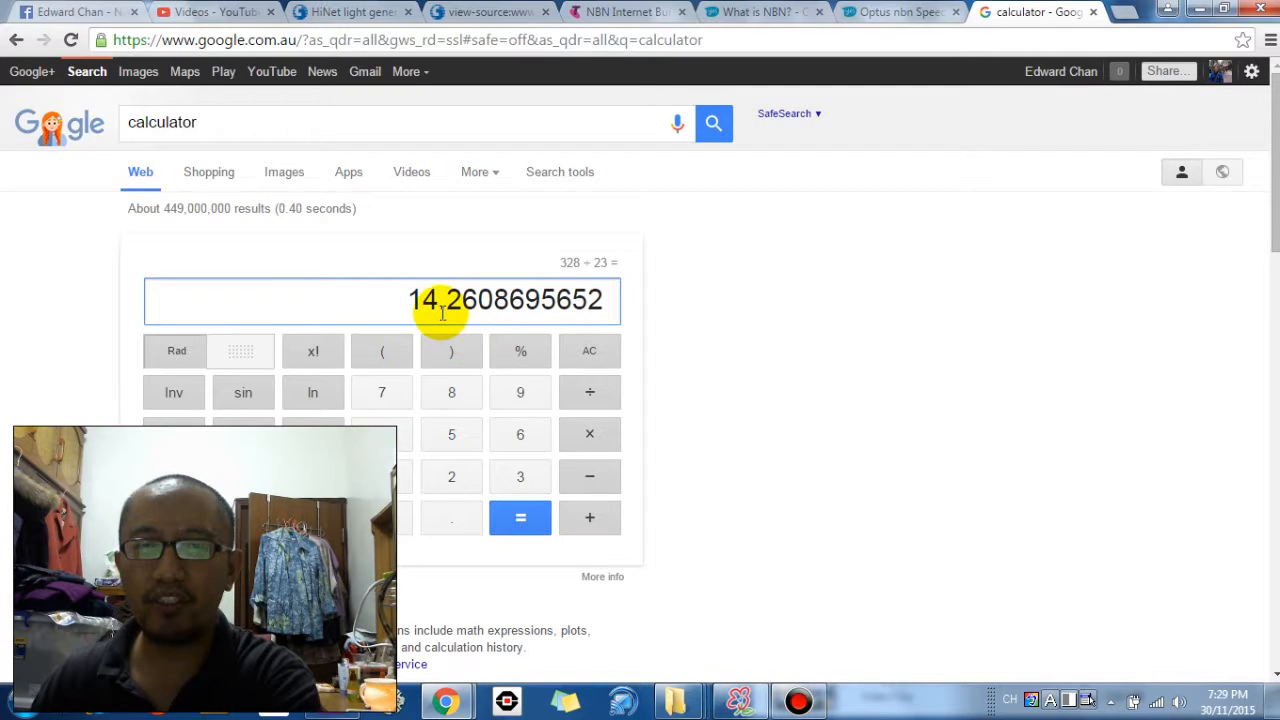
mouse_move(490, 348)
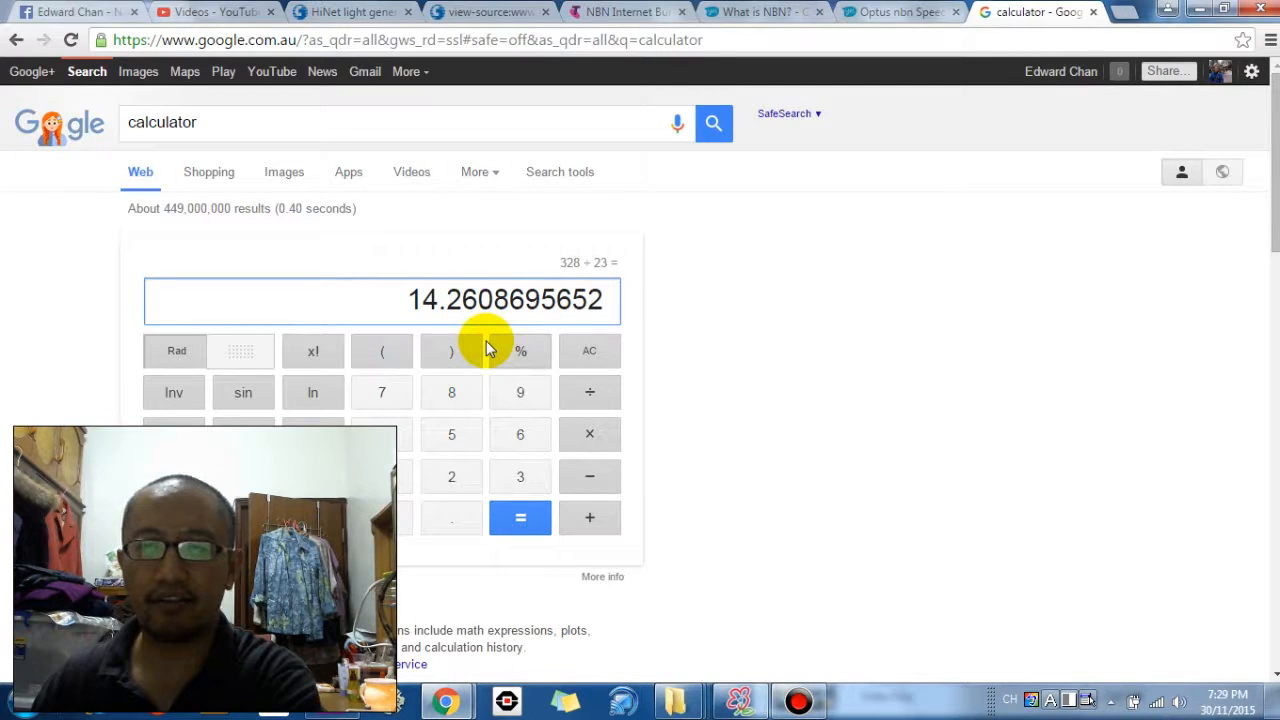
mouse_move(364, 72)
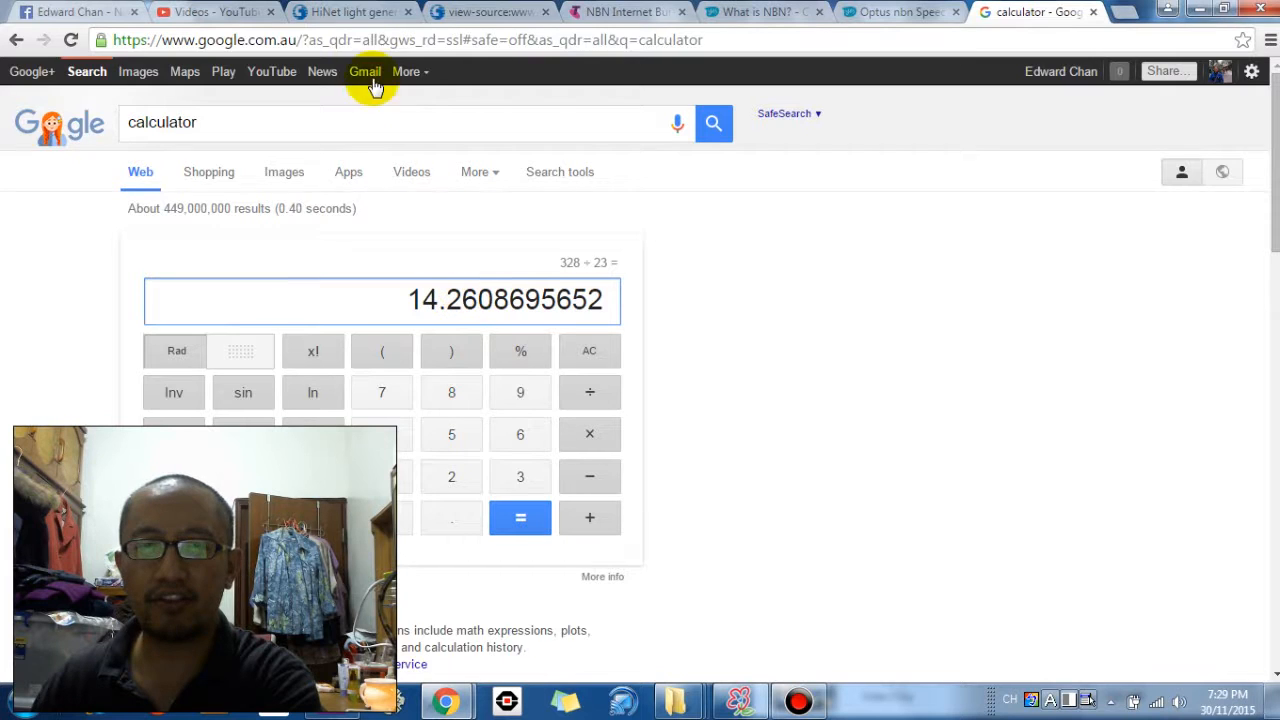
left_click(350, 12)
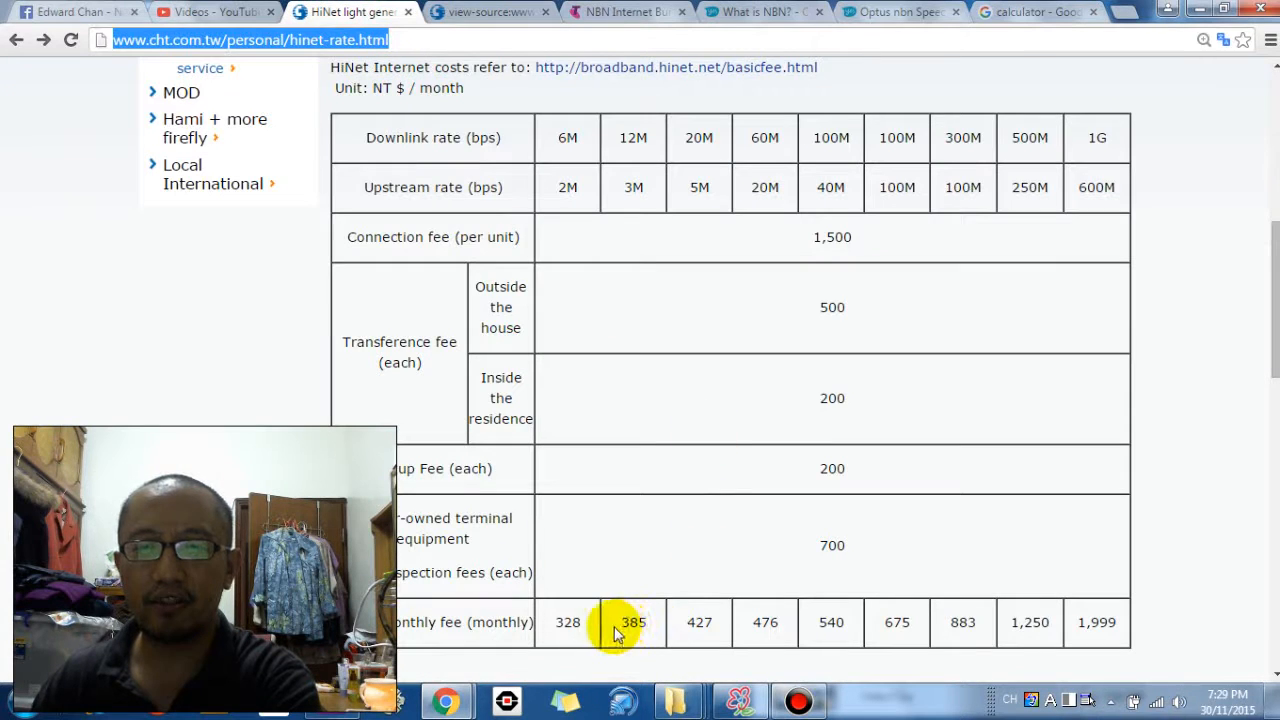
mouse_move(584, 250)
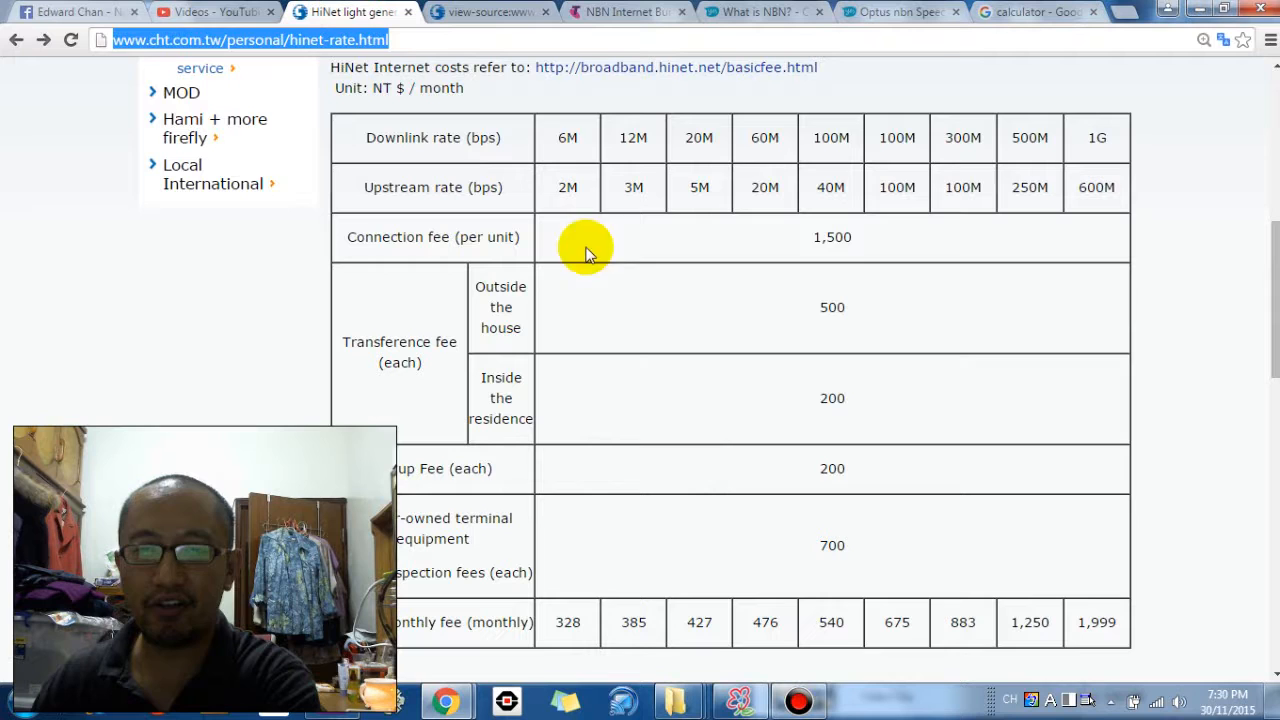
Select the 427 NT$ monthly fee of the 20M plan and switch to the calculator
double_click(568, 136)
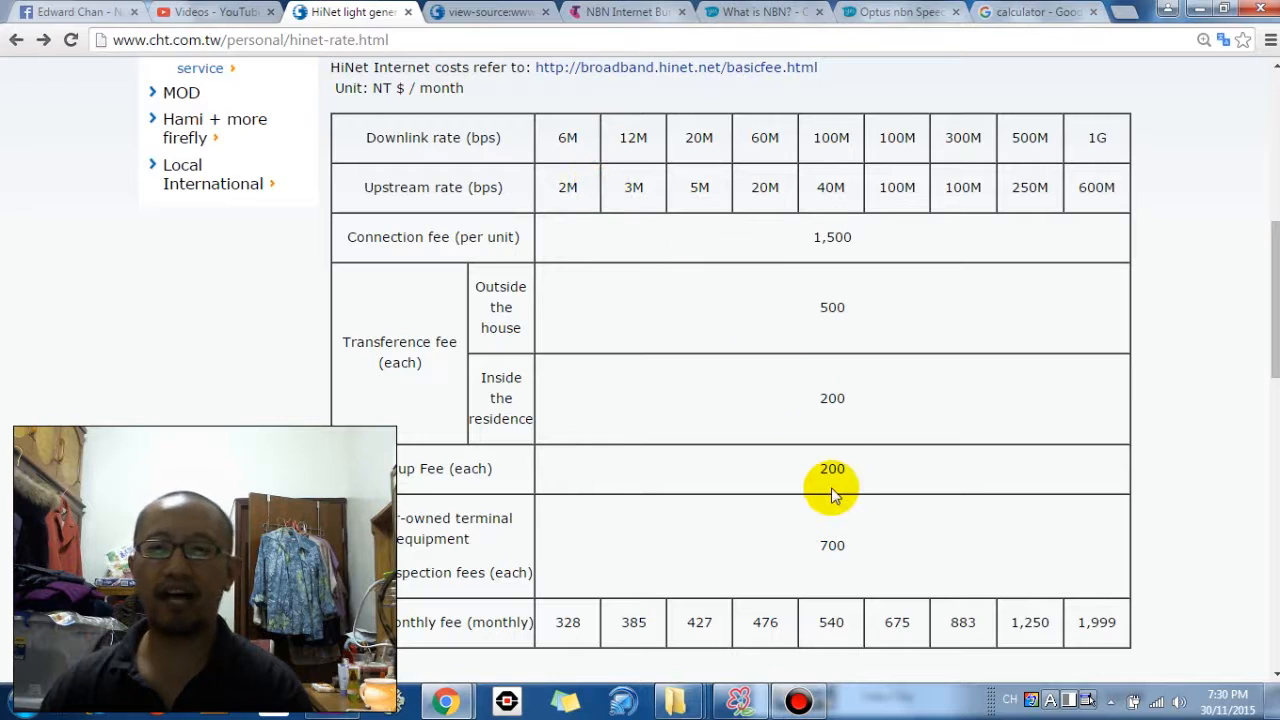
mouse_move(818, 558)
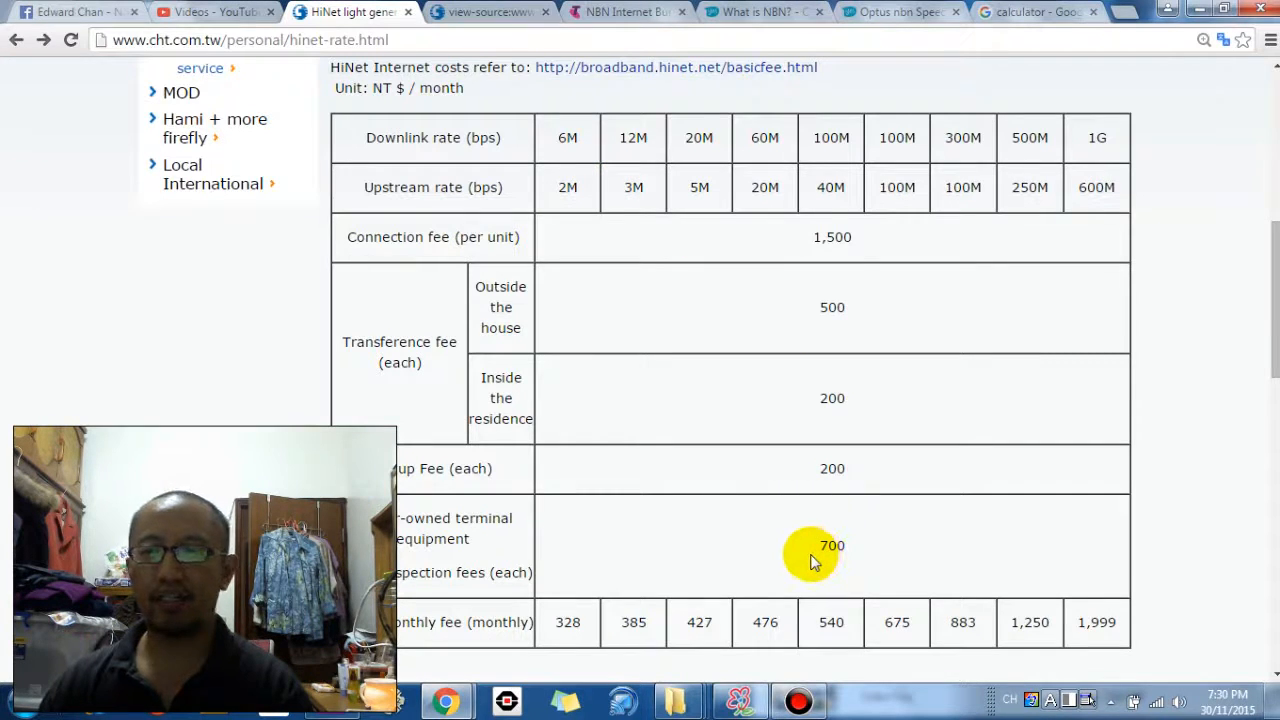
mouse_move(720, 140)
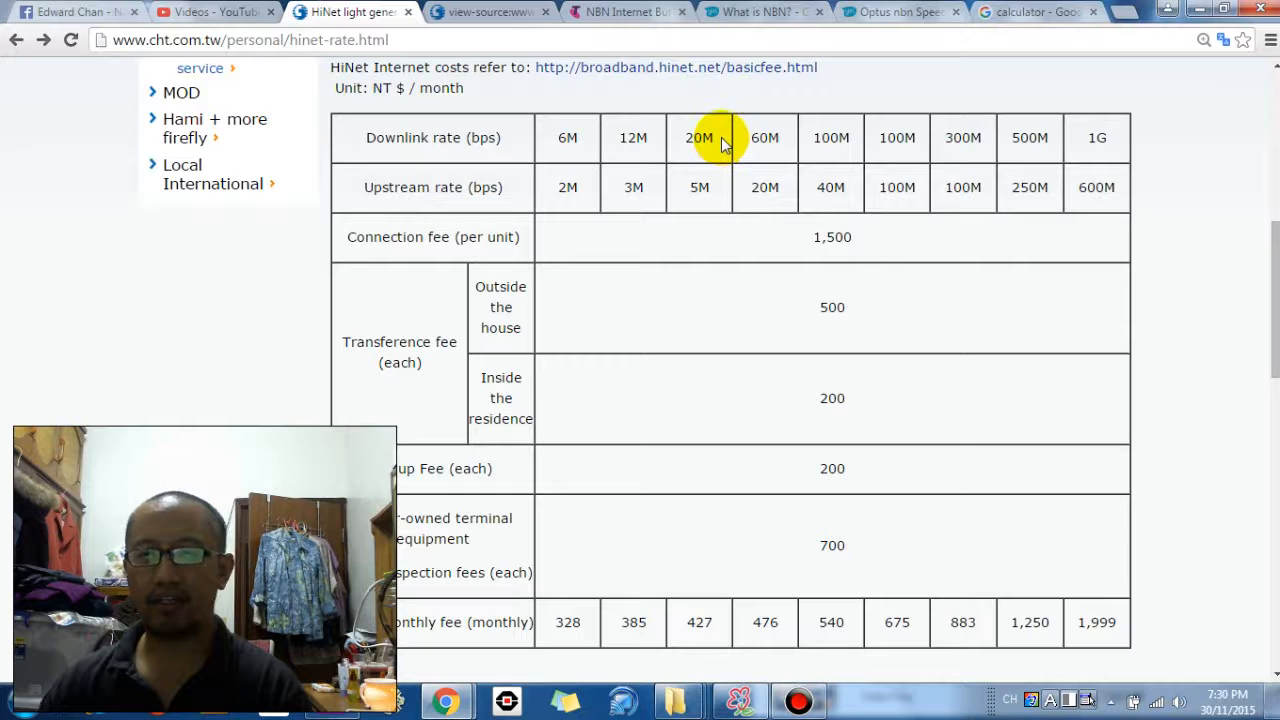
mouse_move(744, 140)
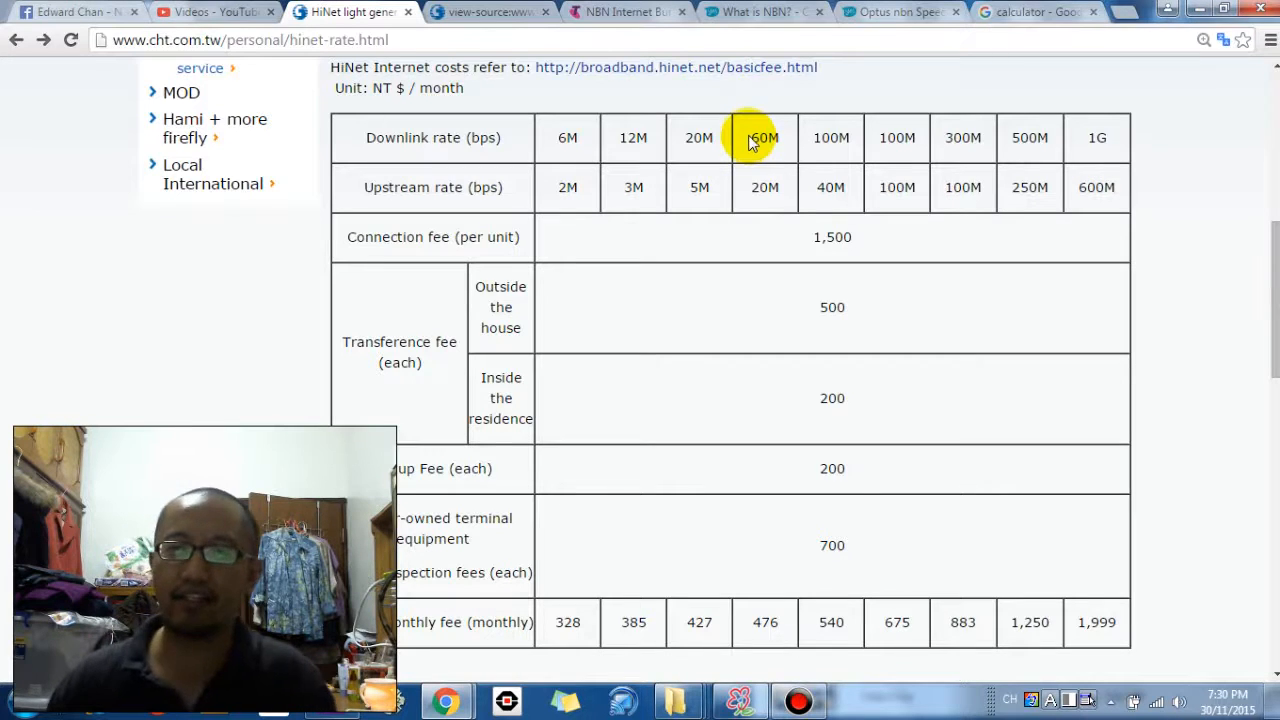
double_click(700, 136)
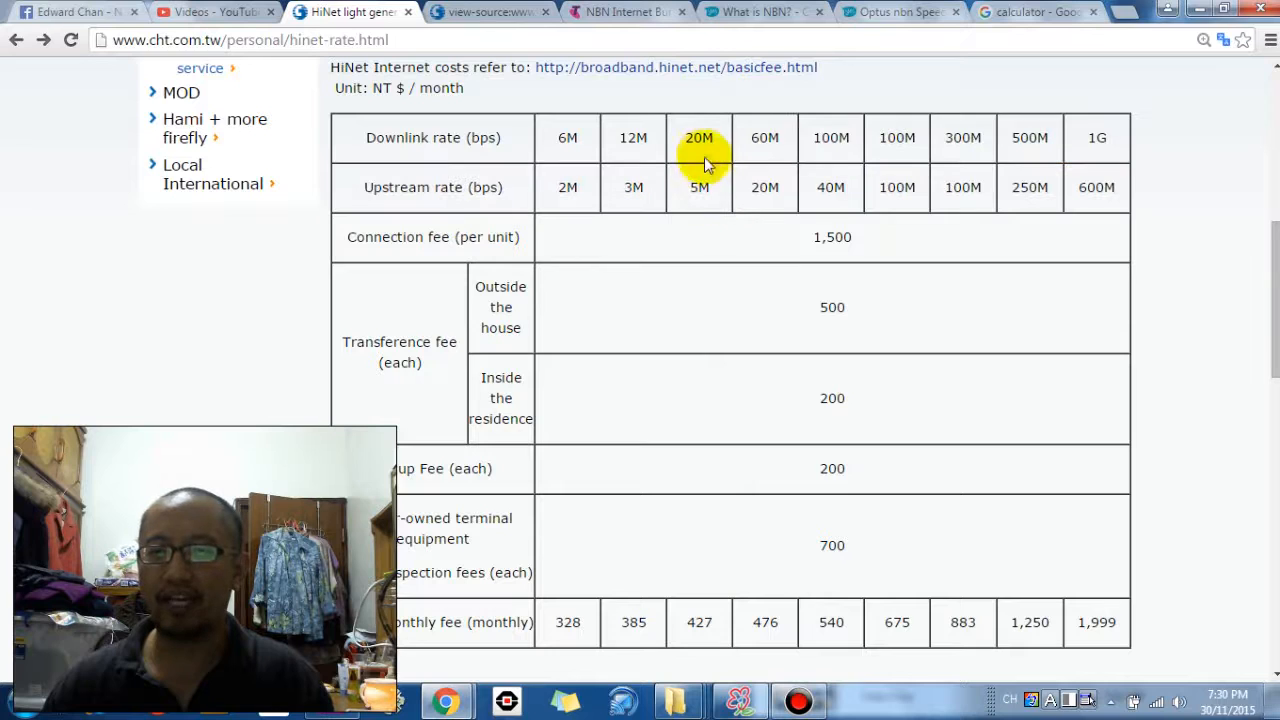
mouse_move(690, 190)
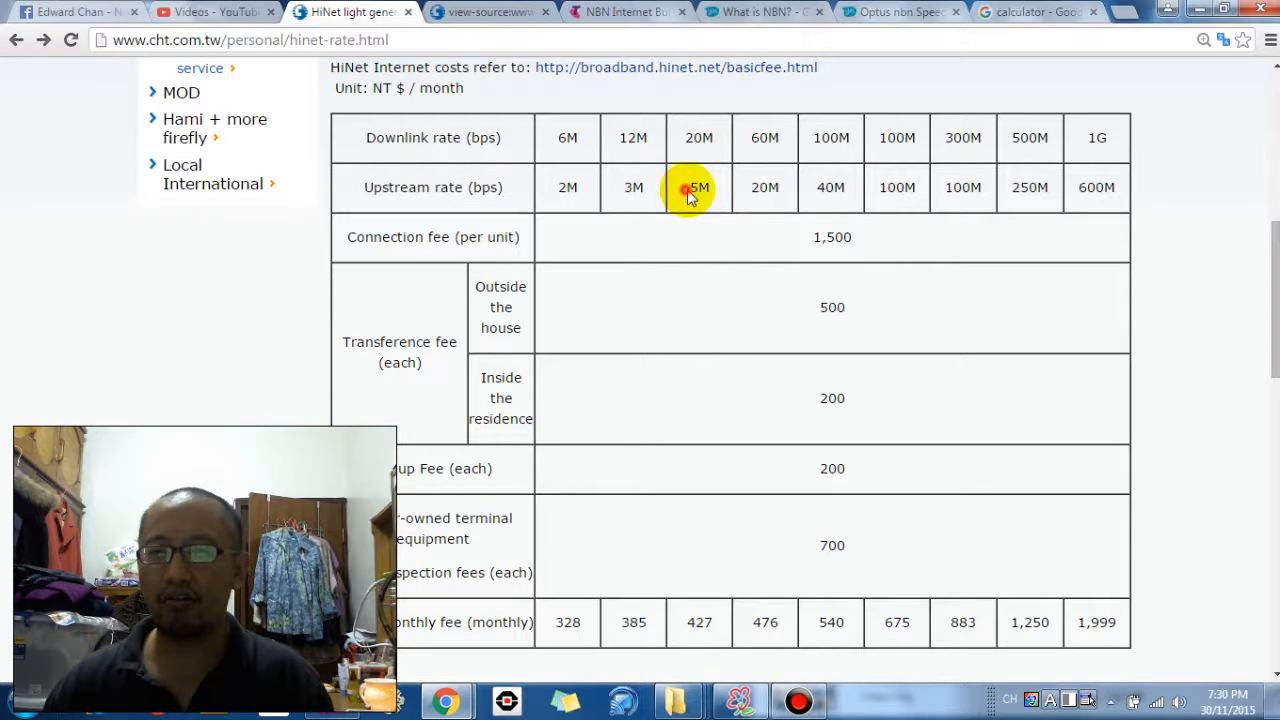
double_click(700, 622)
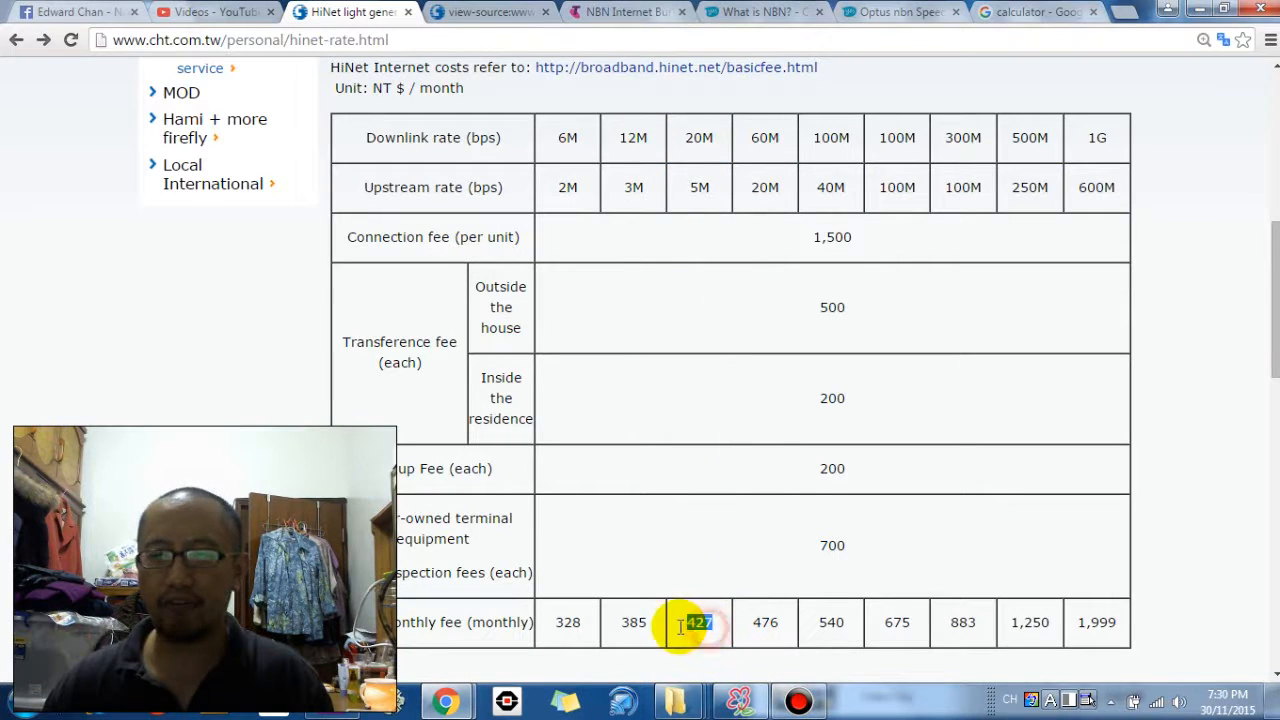
left_click(1036, 12)
type("427 ÷ 23")
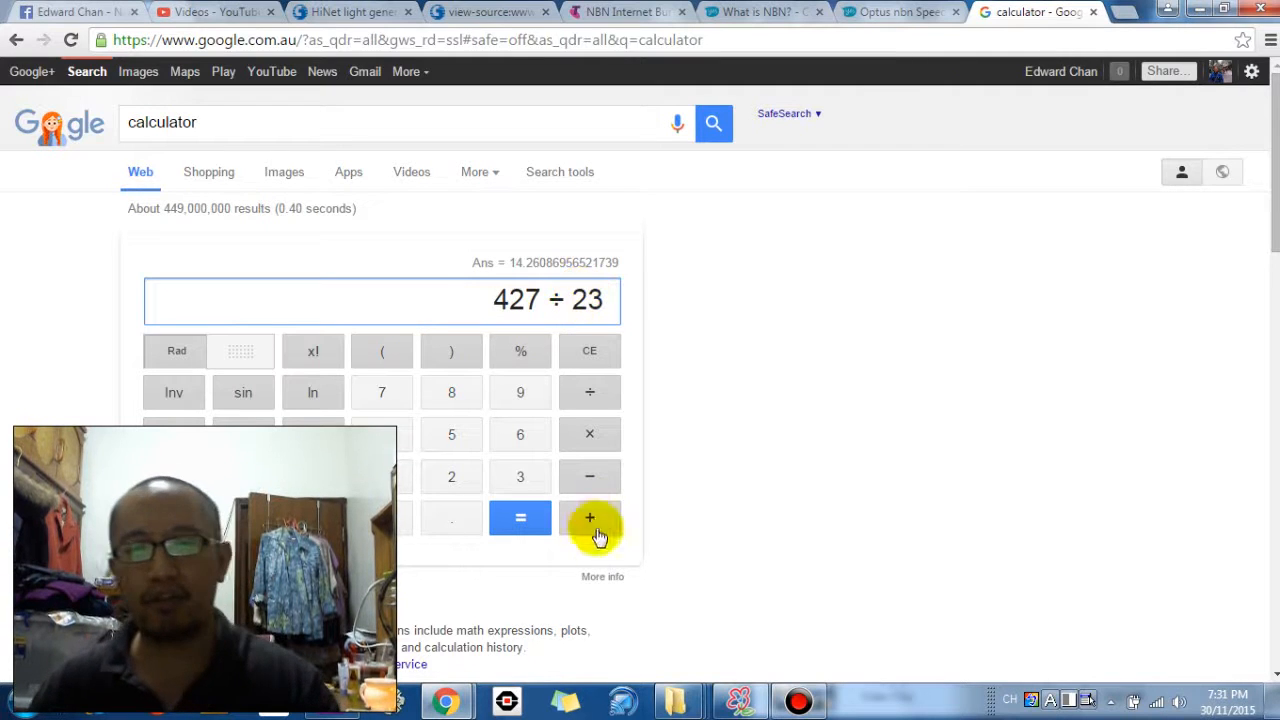
Evaluate 427 ÷ 23 = 18.5652173913 AUD, then return to the HiNet rate table
left_click(520, 516)
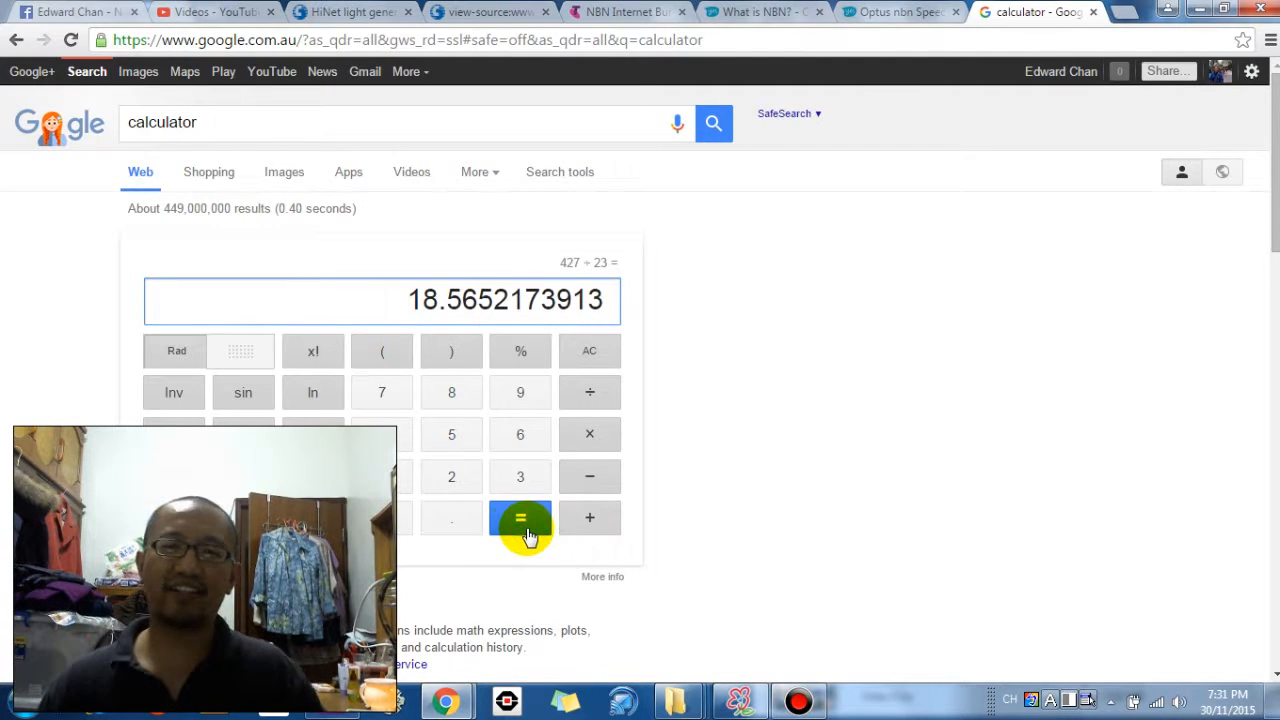
mouse_move(650, 528)
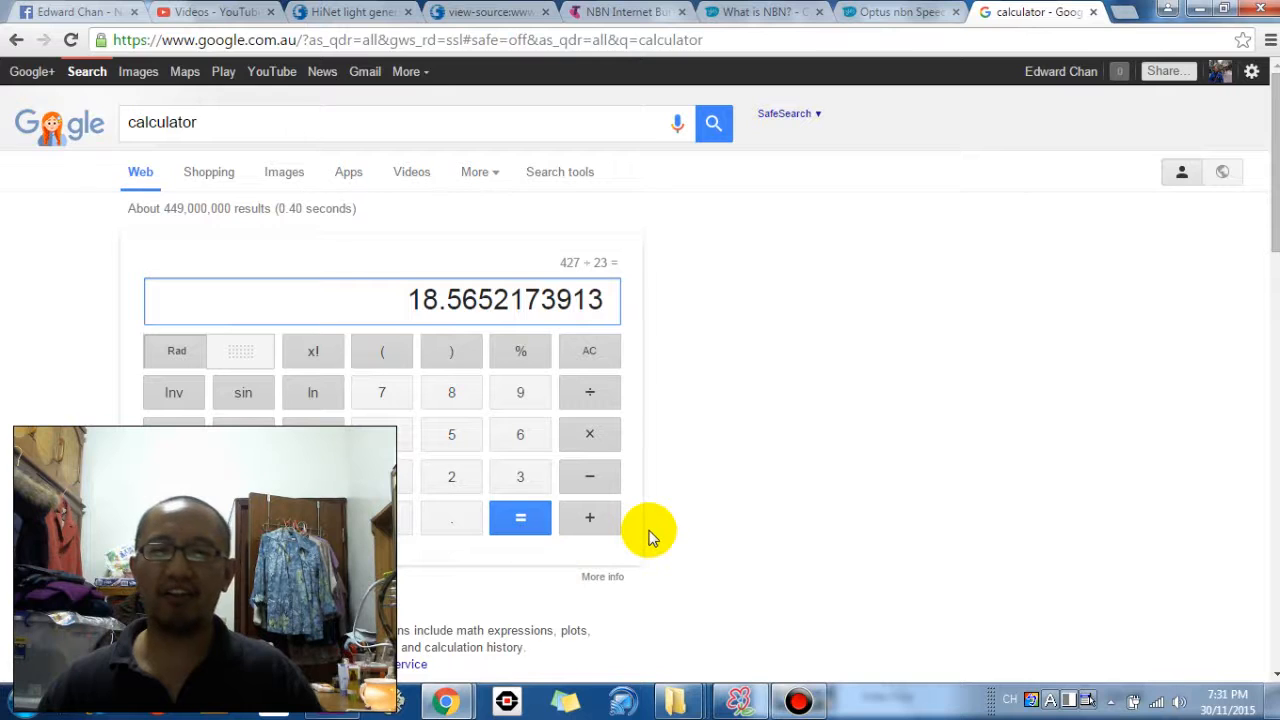
mouse_move(684, 530)
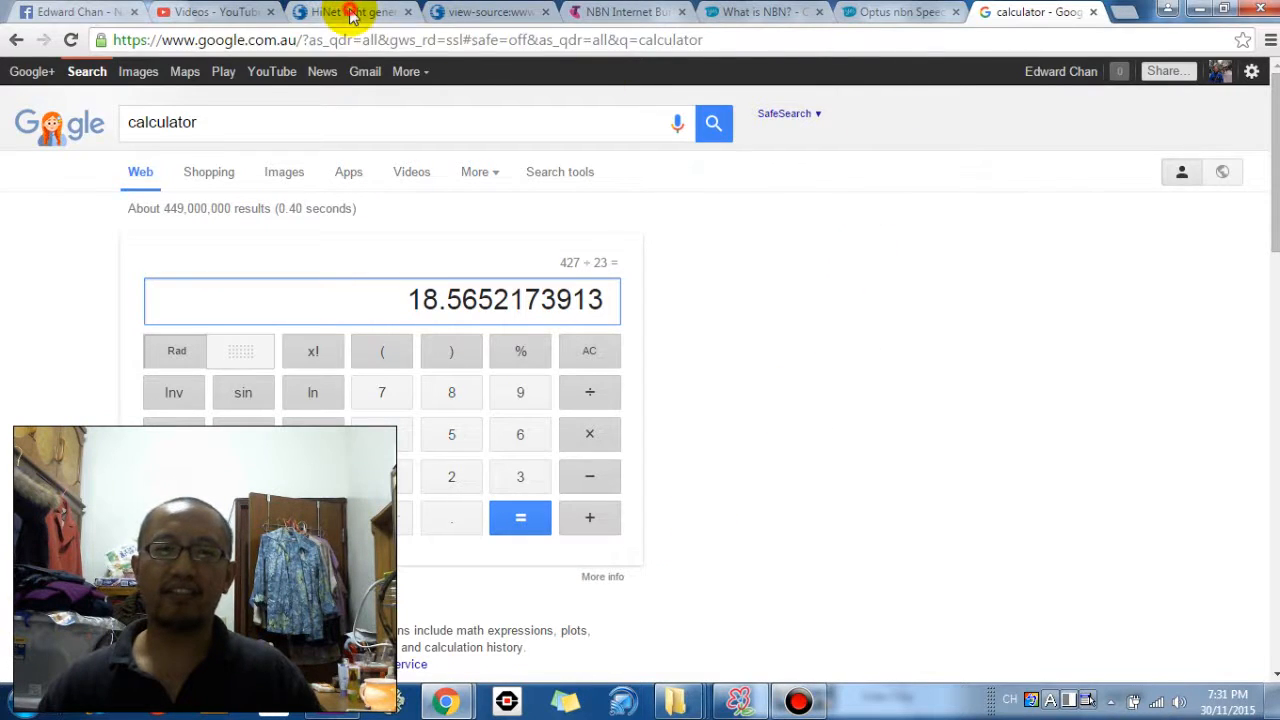
left_click(350, 12)
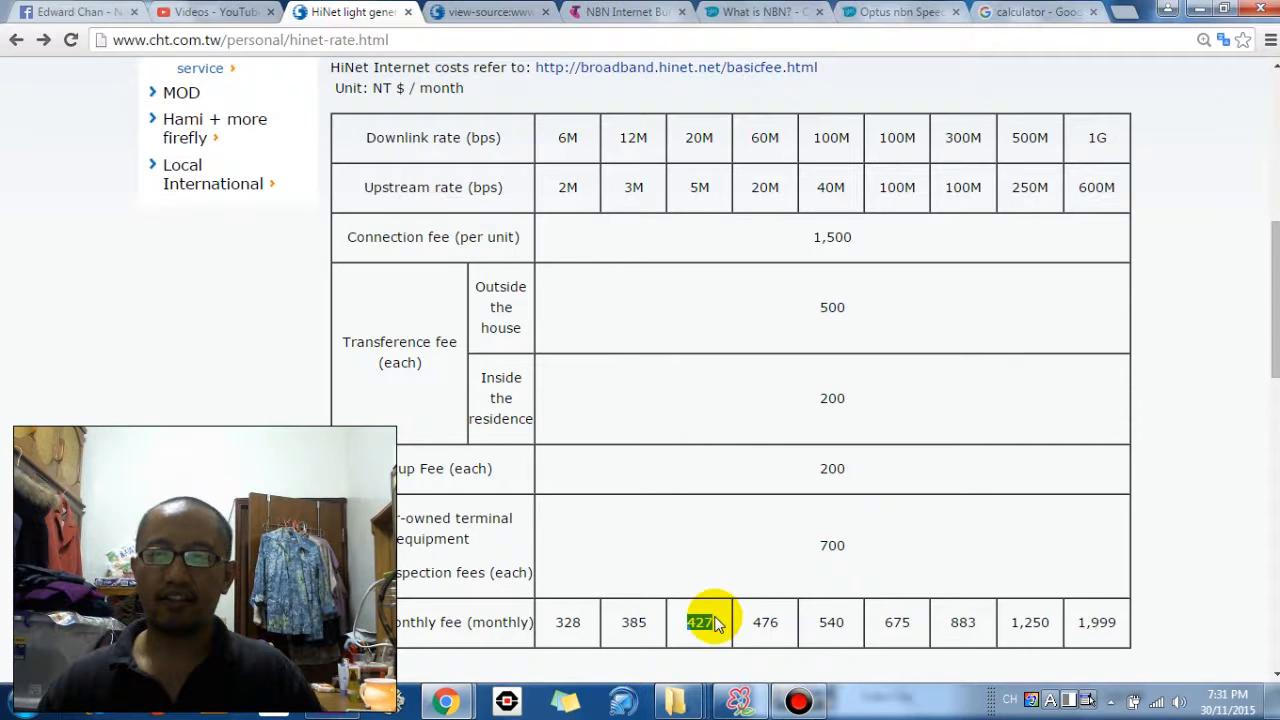
Select the 1,999 NT$ monthly fee of the 1G plan and switch to the calculator
left_click(1096, 622)
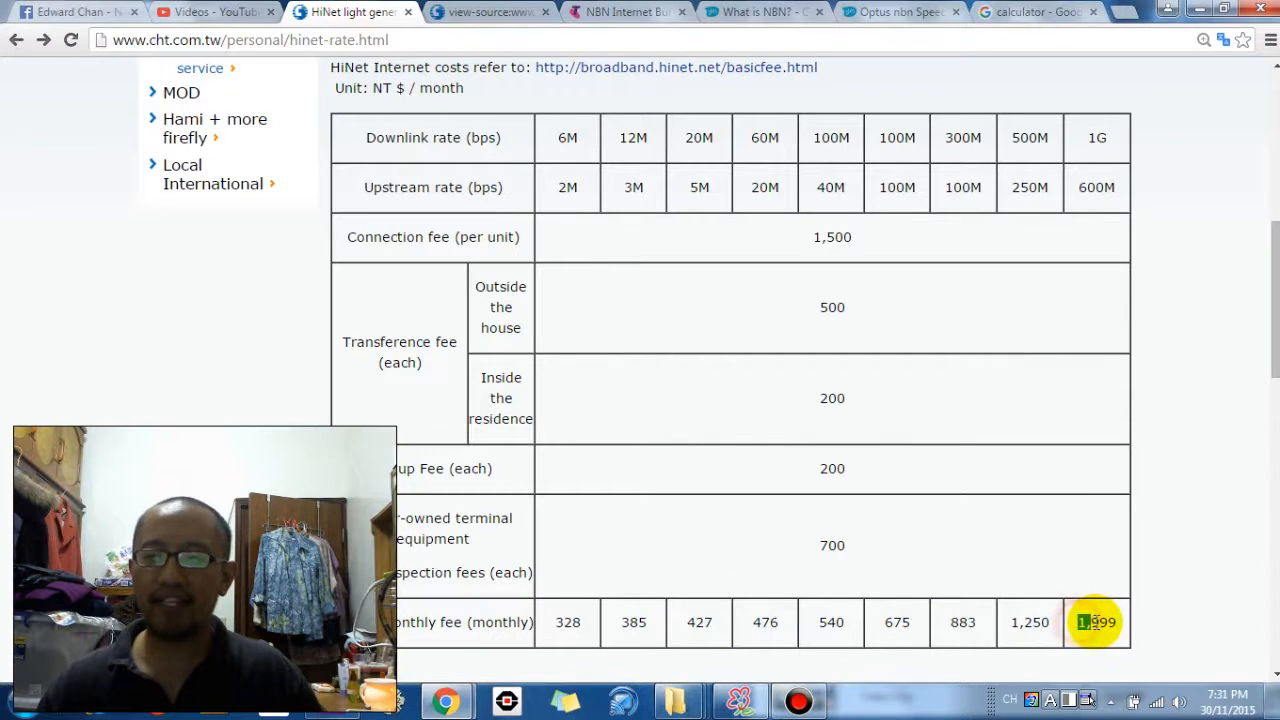
double_click(1096, 622)
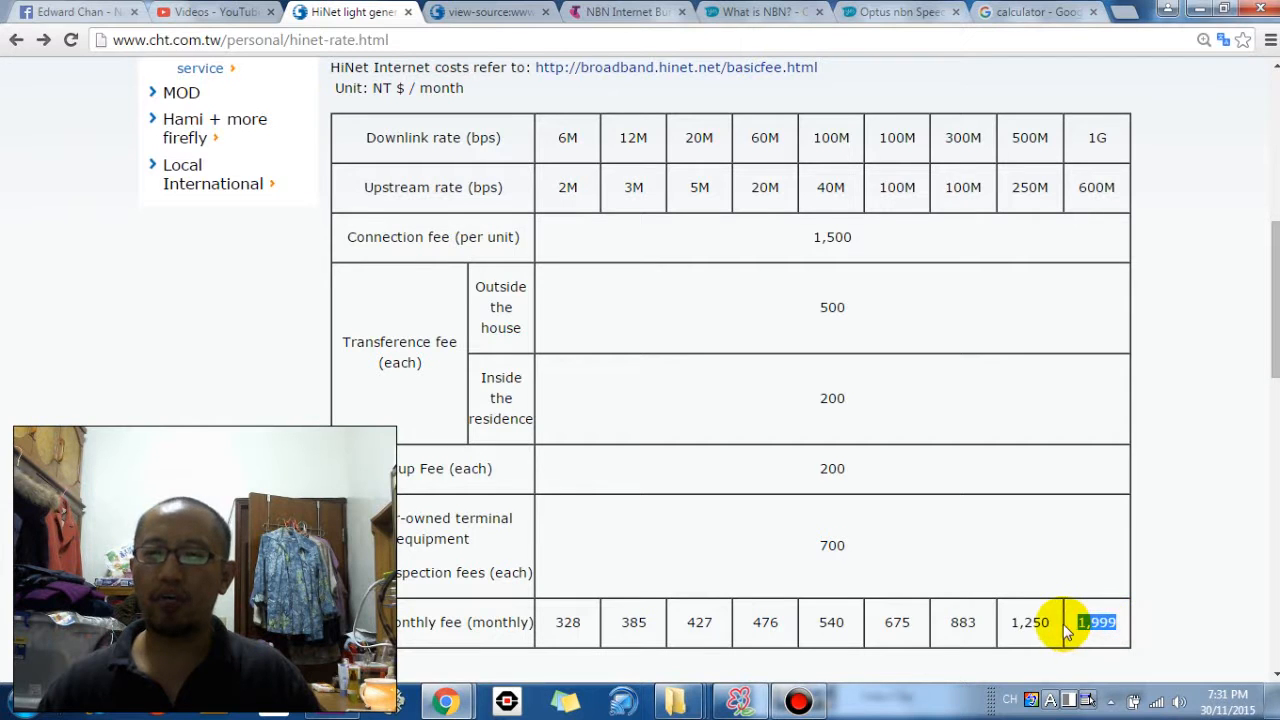
left_click(1036, 12)
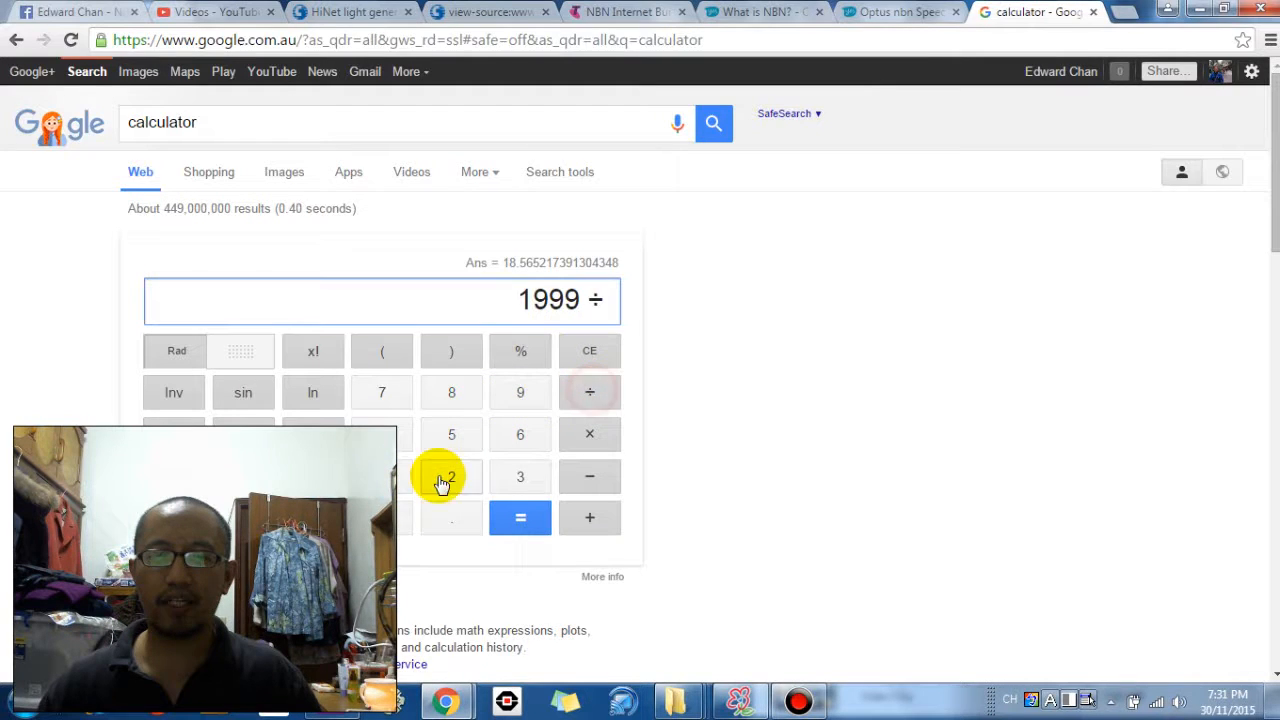
Enter the divisor for converting 1999 NT$ in Google's calculator
left_click(520, 516)
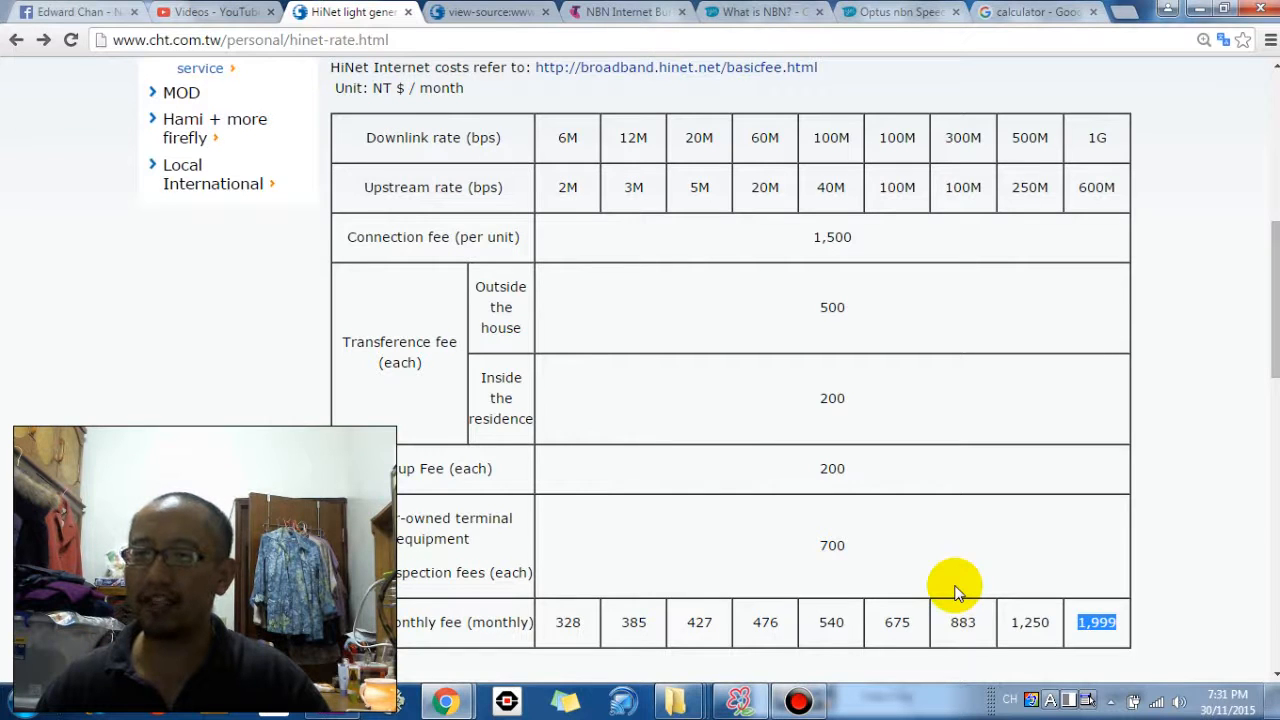
mouse_move(1096, 136)
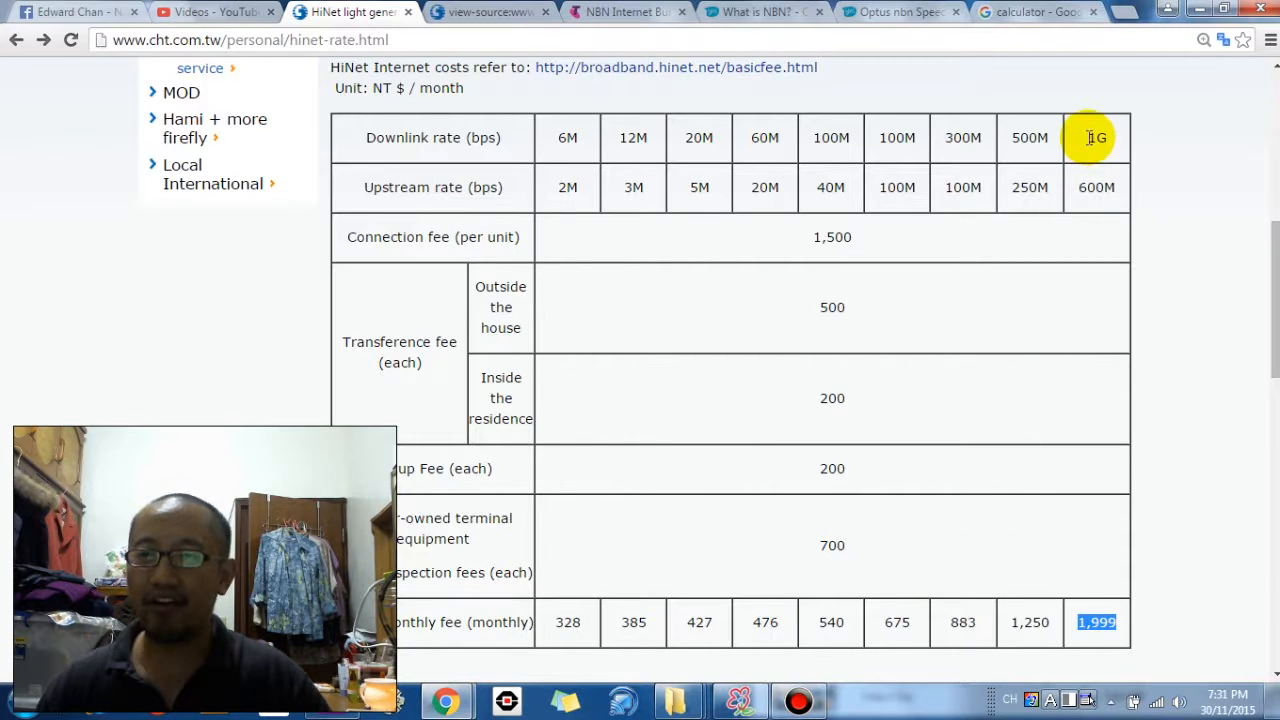
double_click(1096, 136)
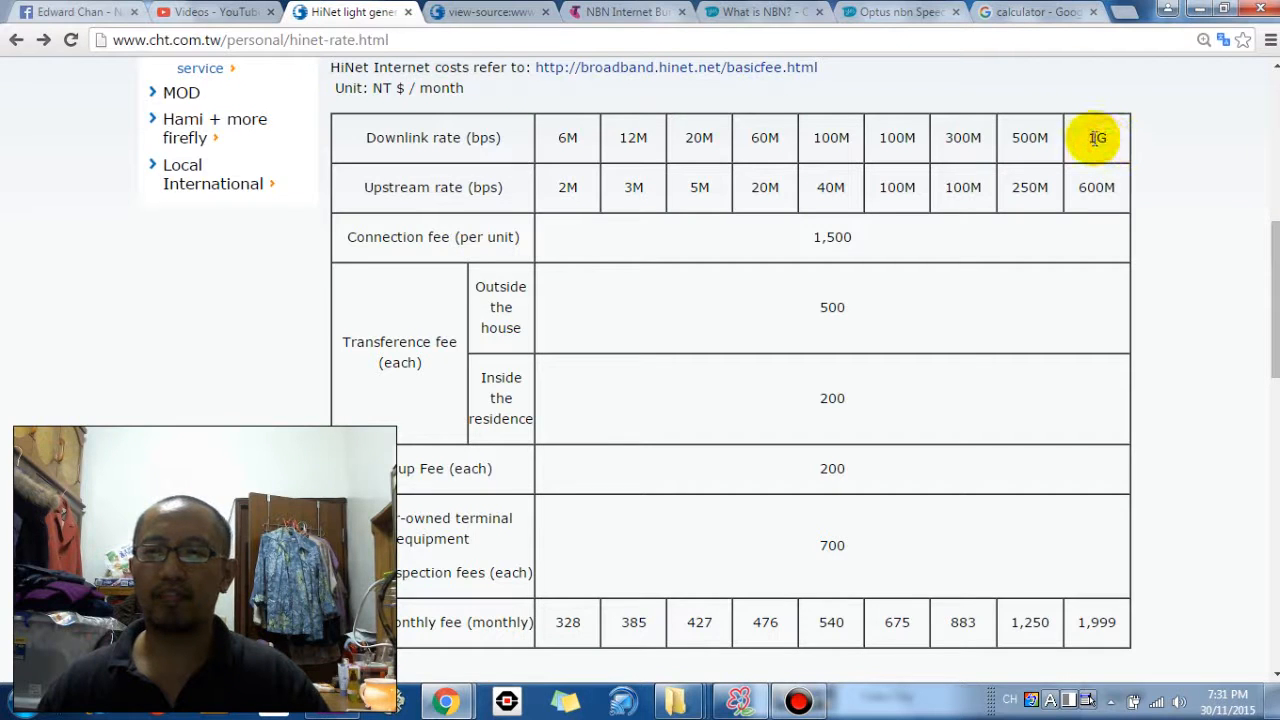
mouse_move(1150, 140)
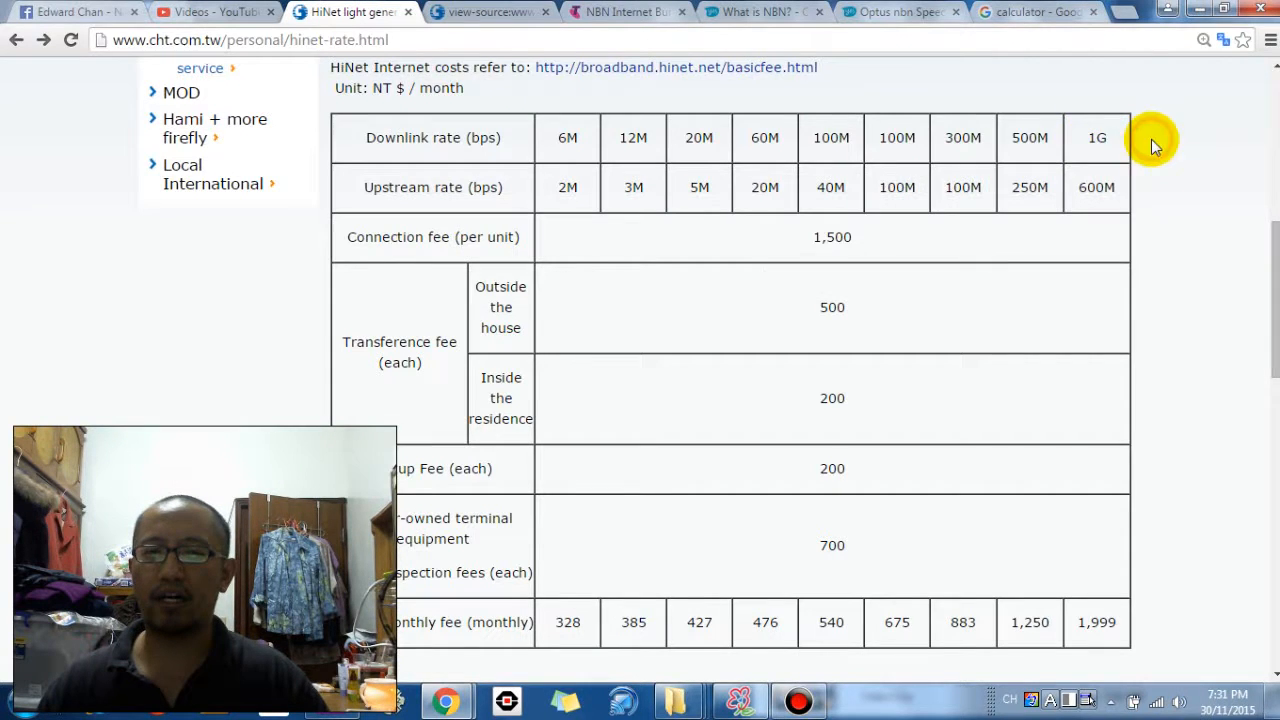
mouse_move(1124, 156)
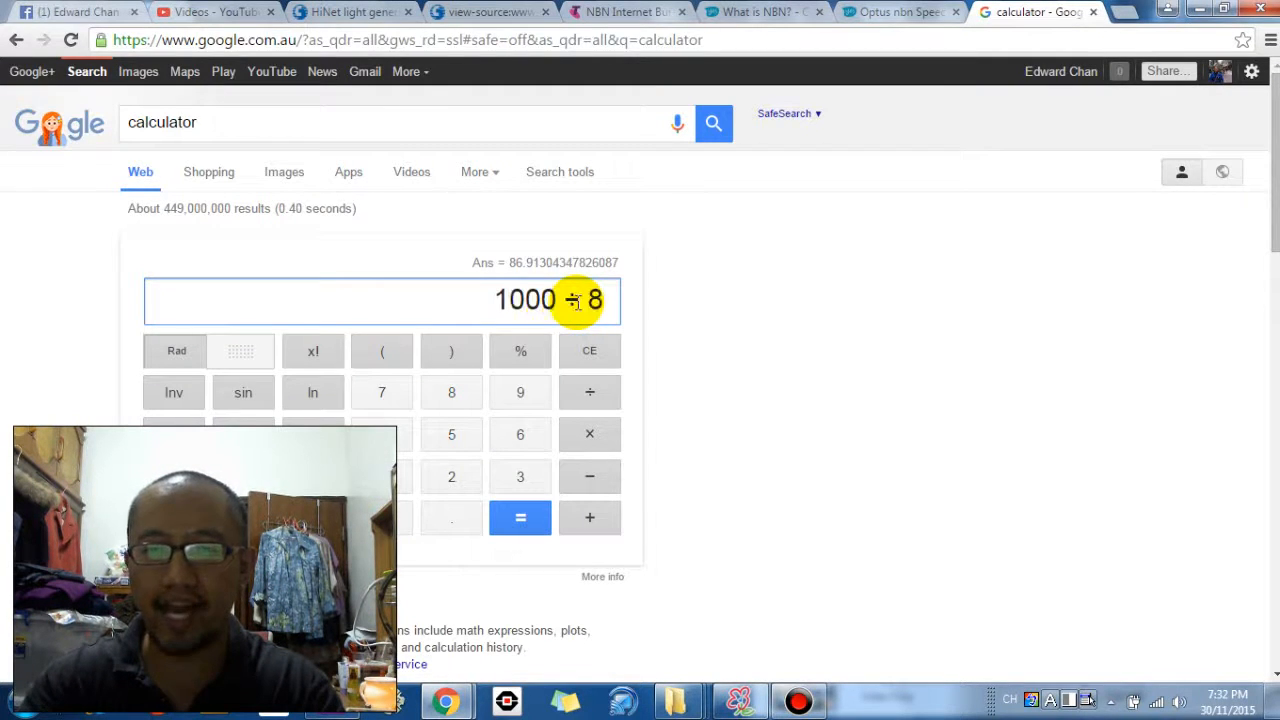
Evaluate 1000 ÷ 8 = 125, then return to the HiNet rate table
left_click(520, 516)
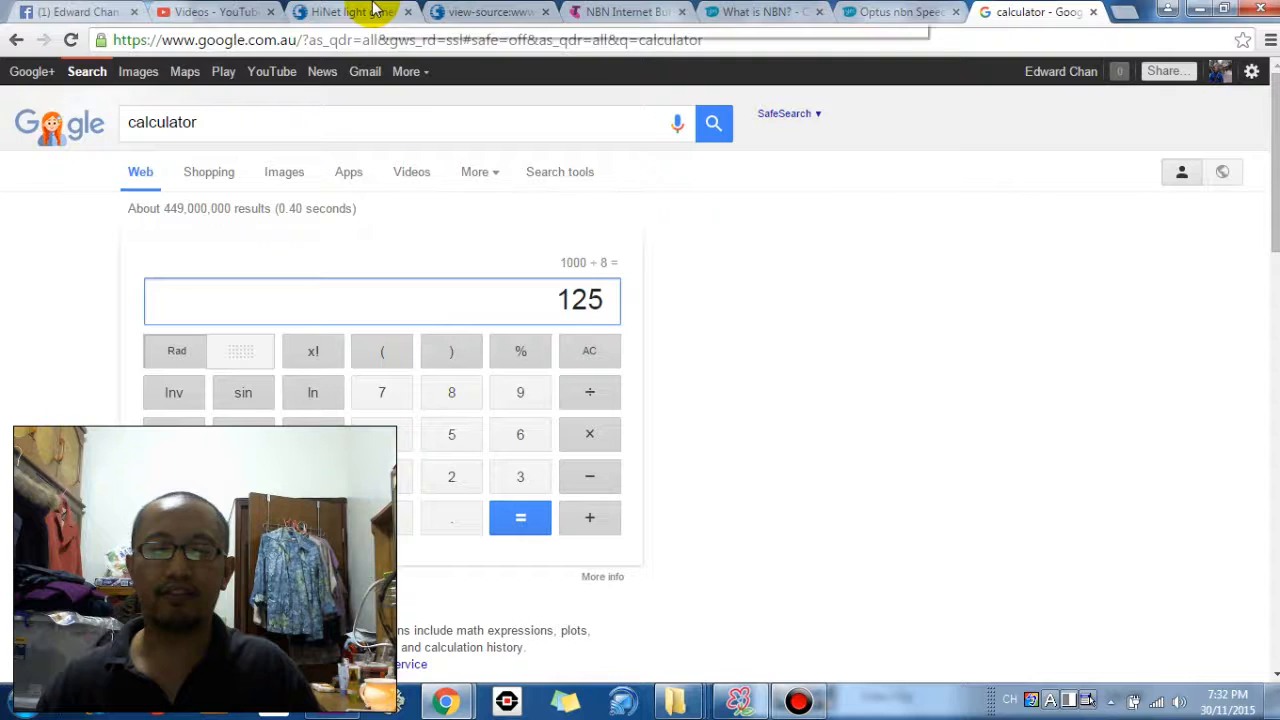
mouse_move(350, 12)
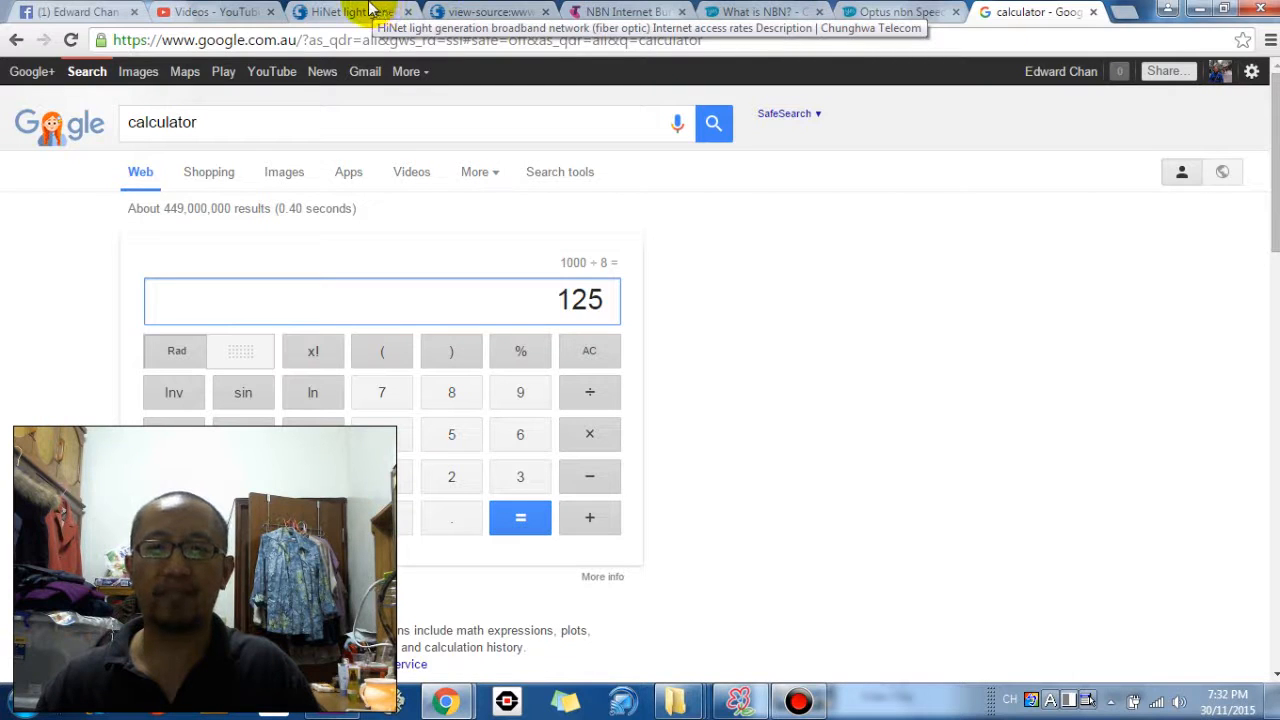
left_click(344, 12)
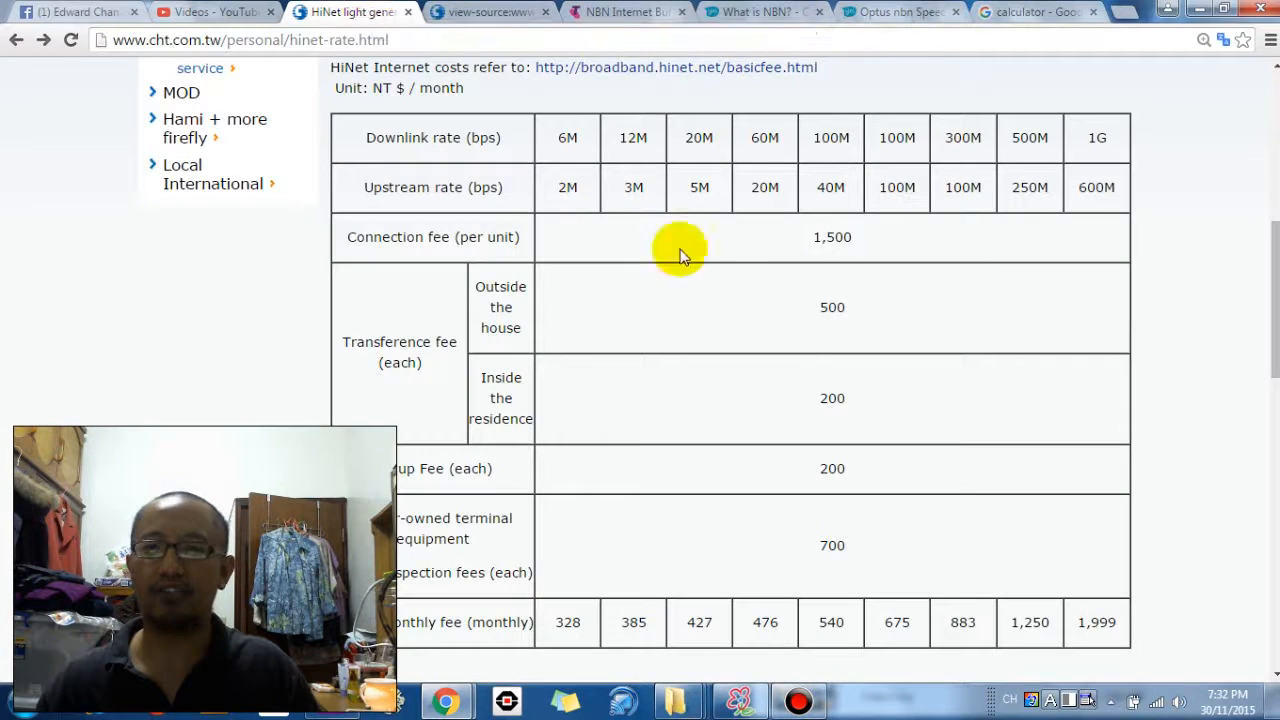
mouse_move(796, 356)
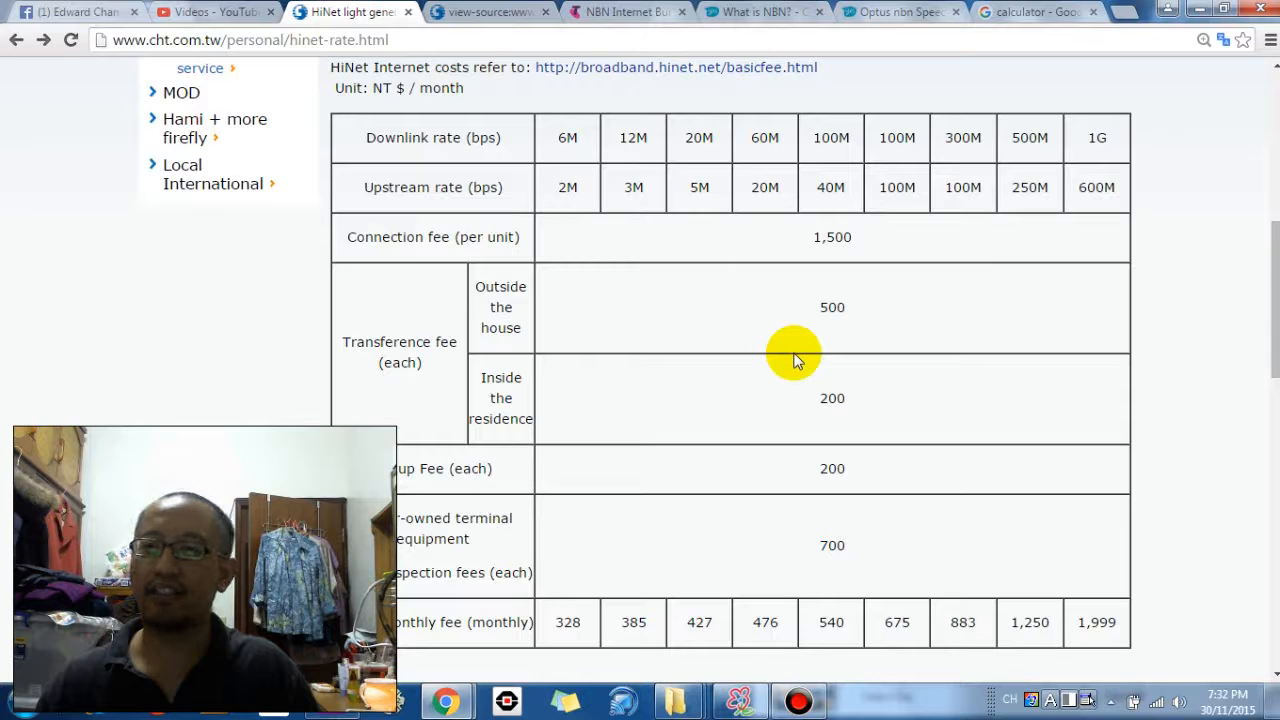